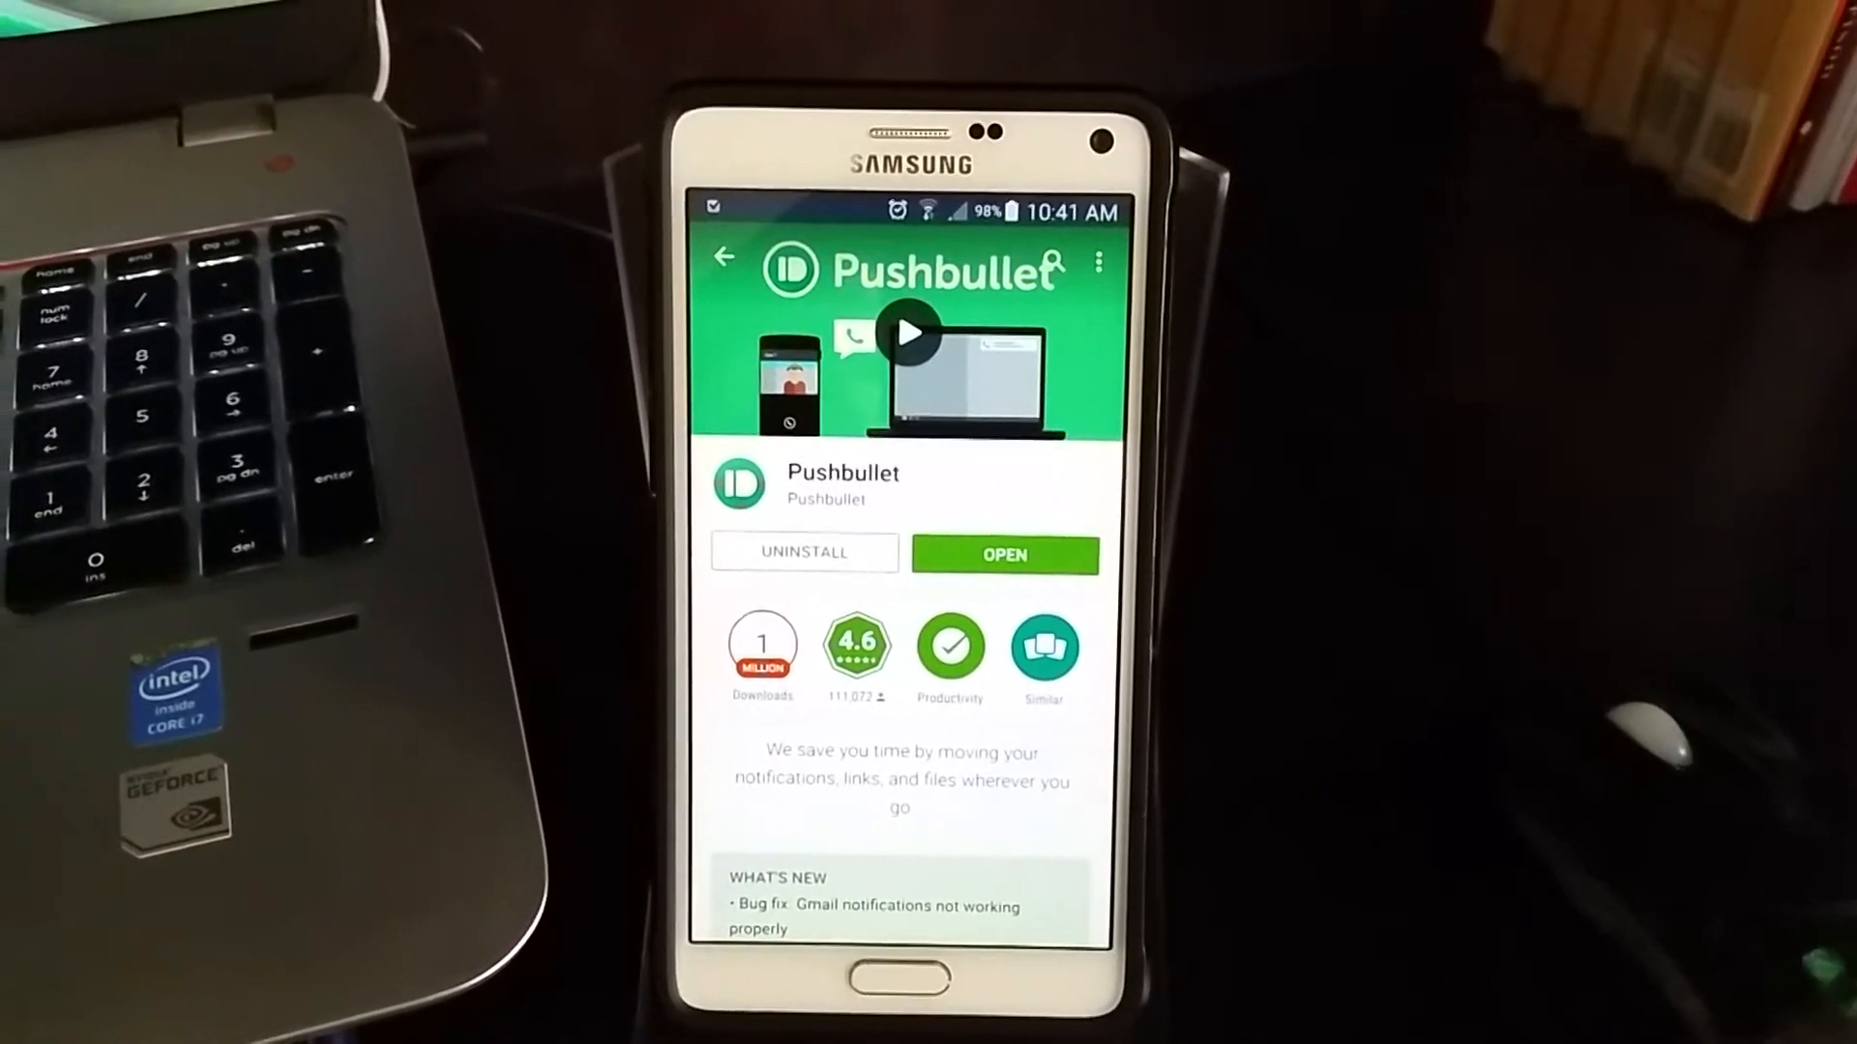
Launch Pushbullet from the Play Store page and complete its setup to reach the empty feed.
click(1003, 555)
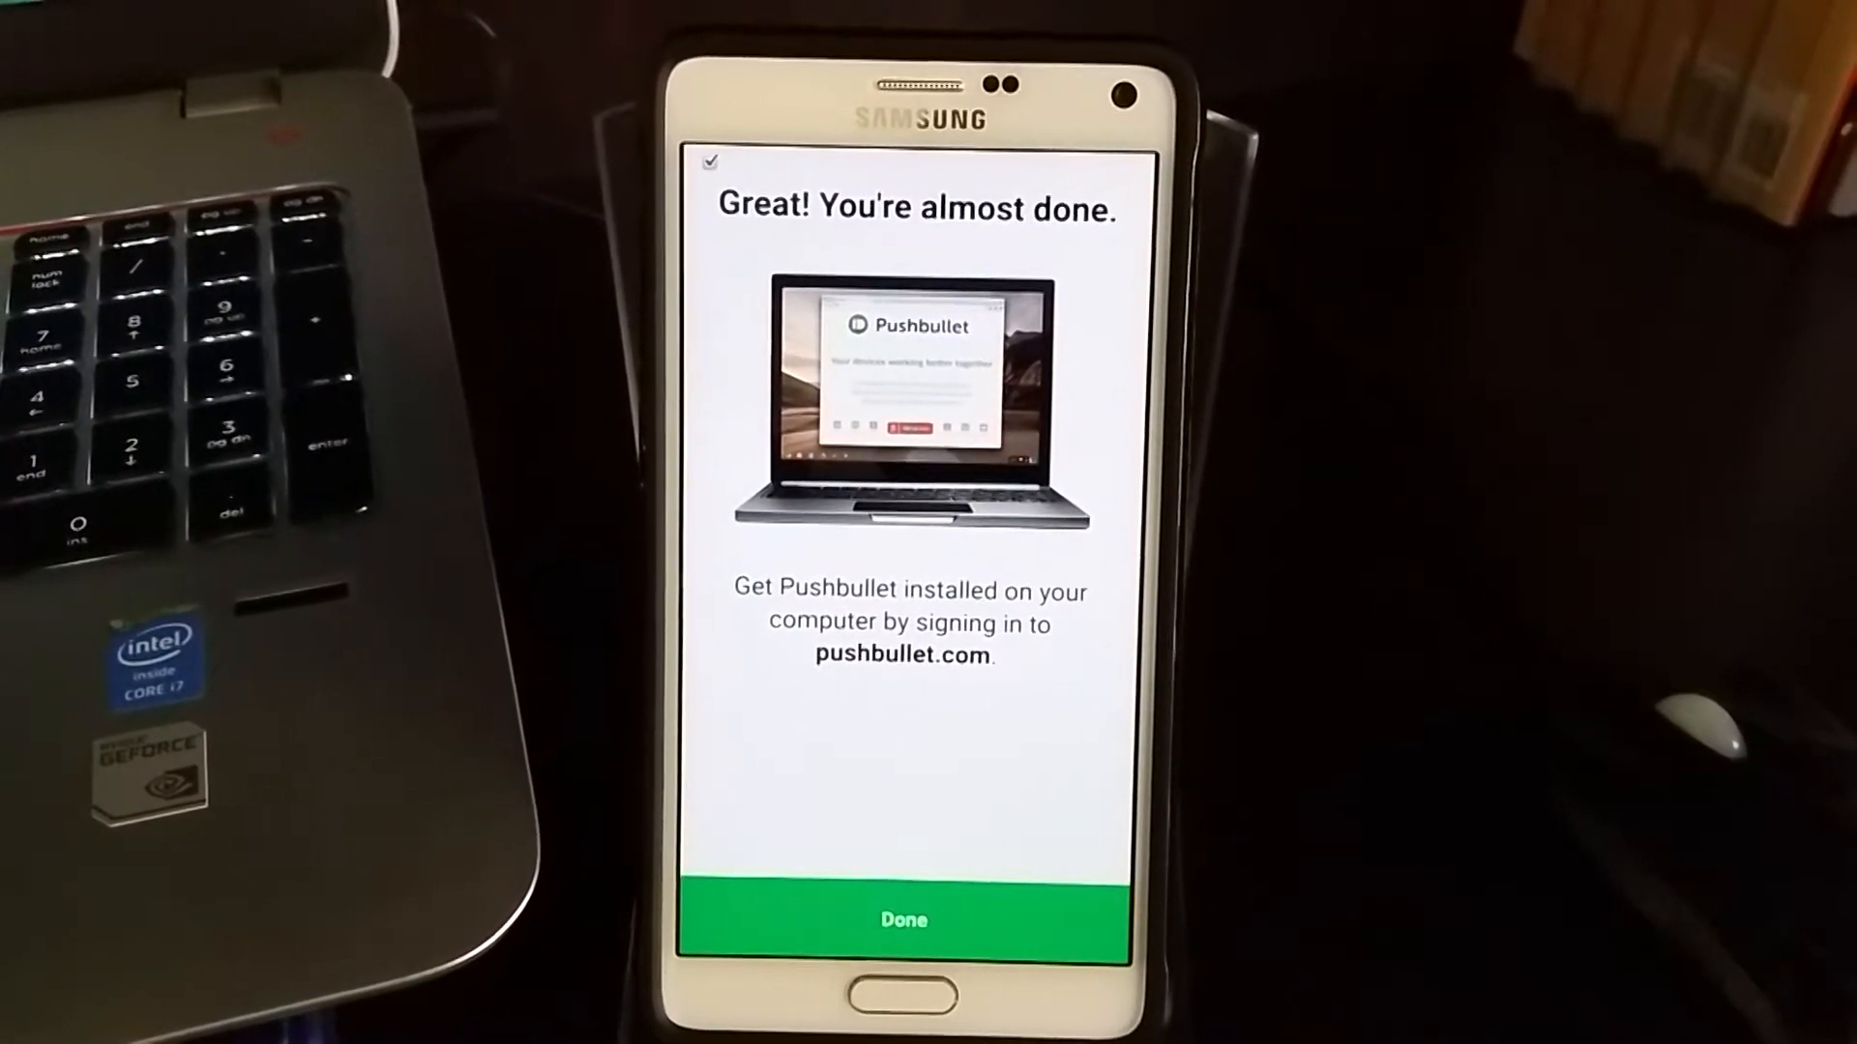
click(904, 919)
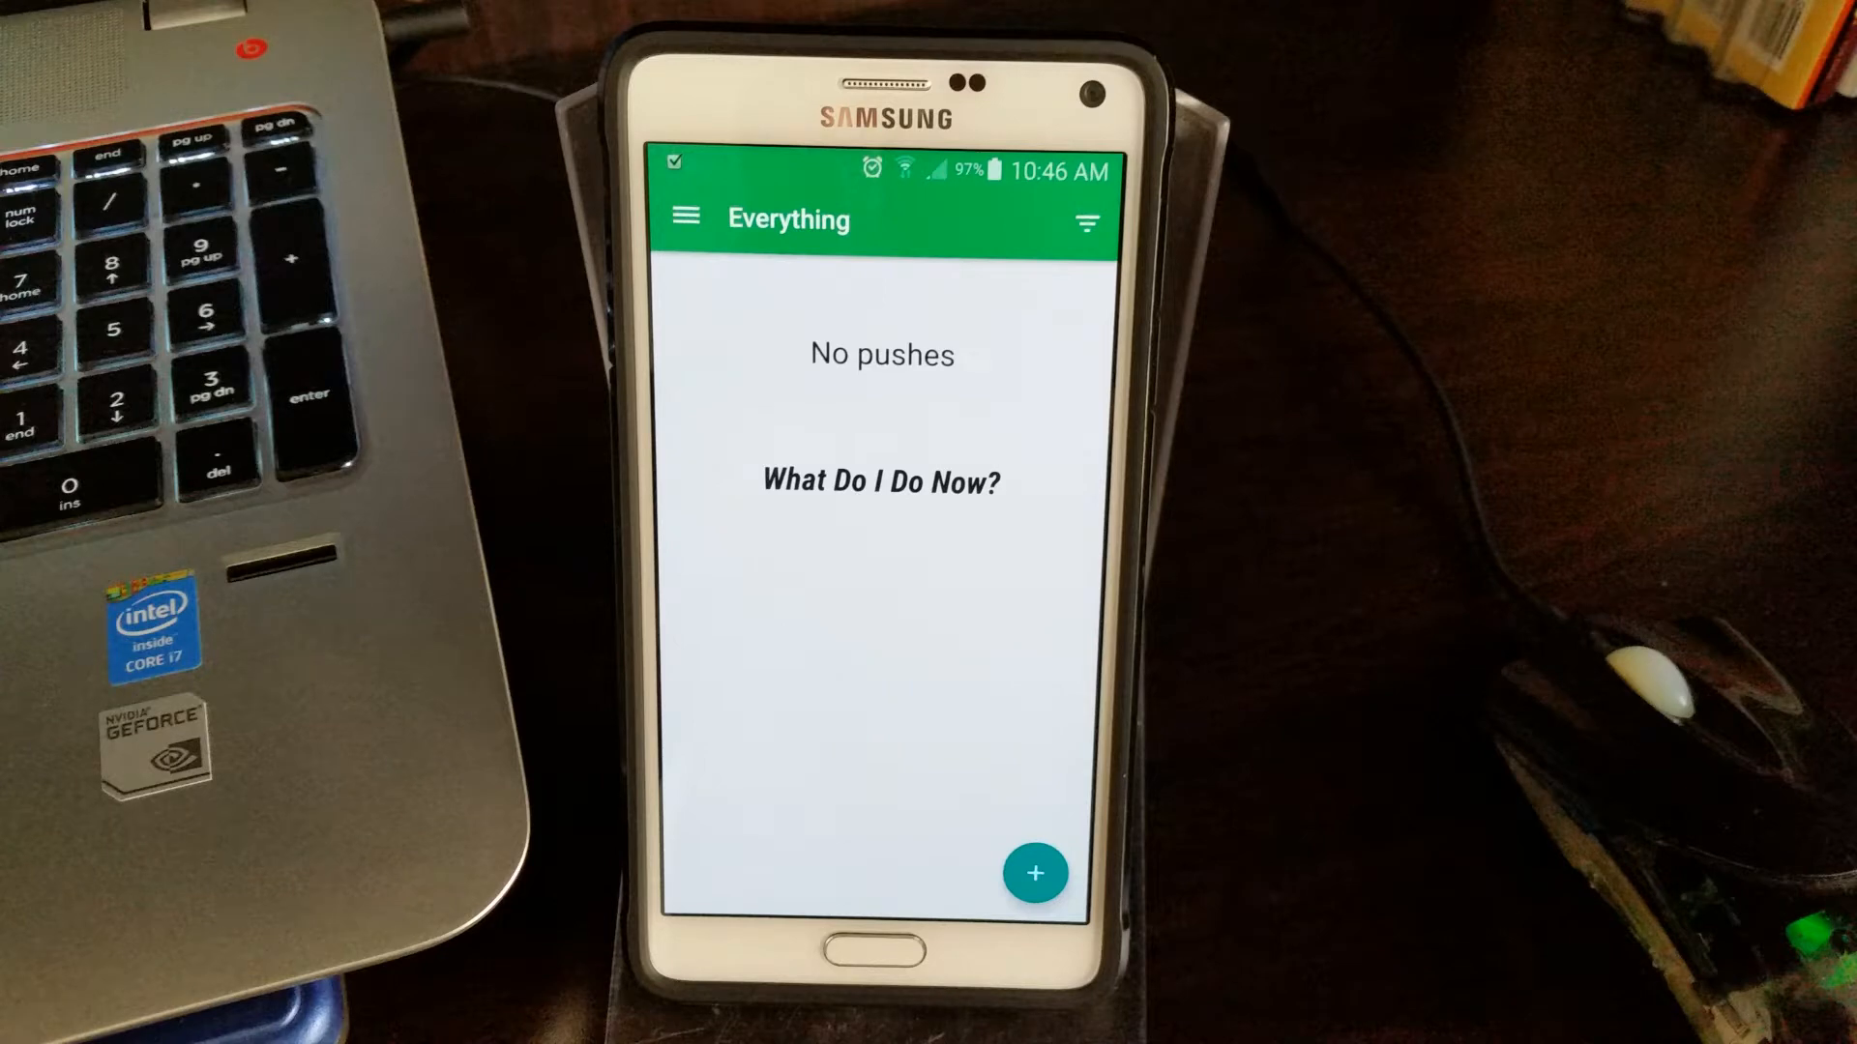
click(1034, 909)
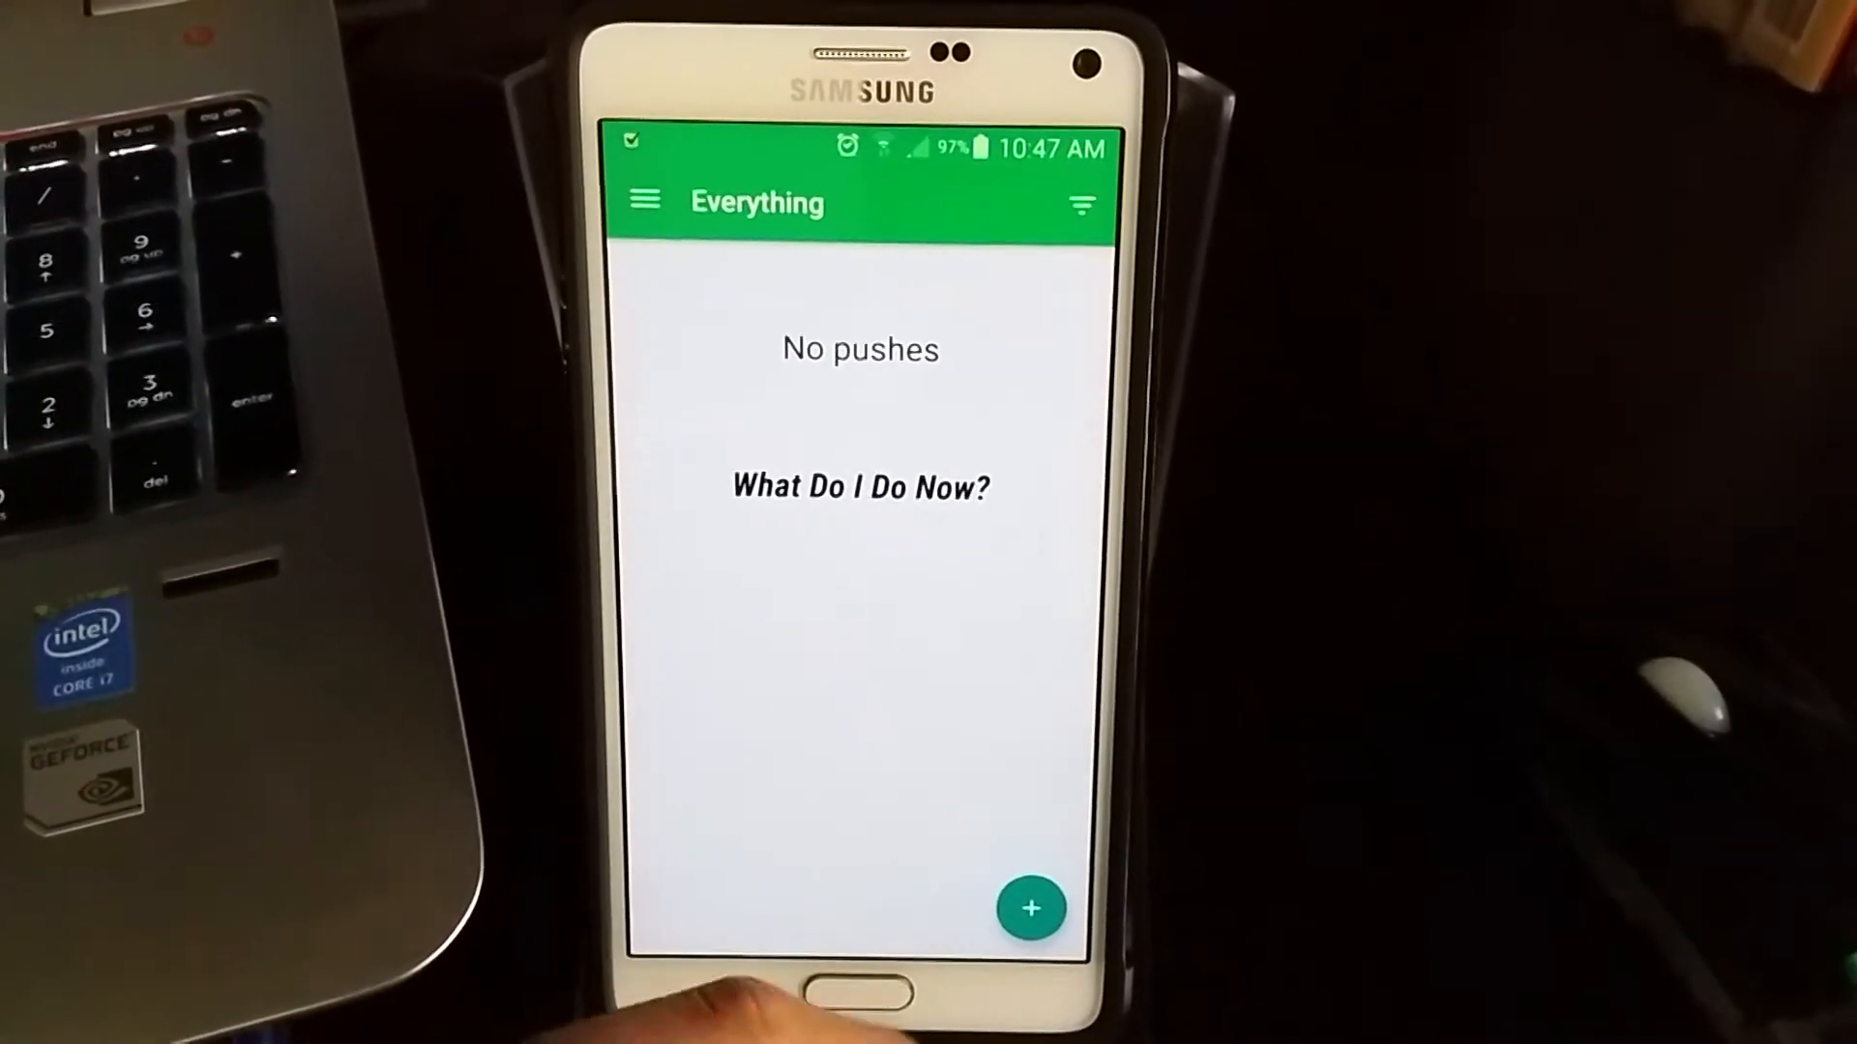
click(1029, 909)
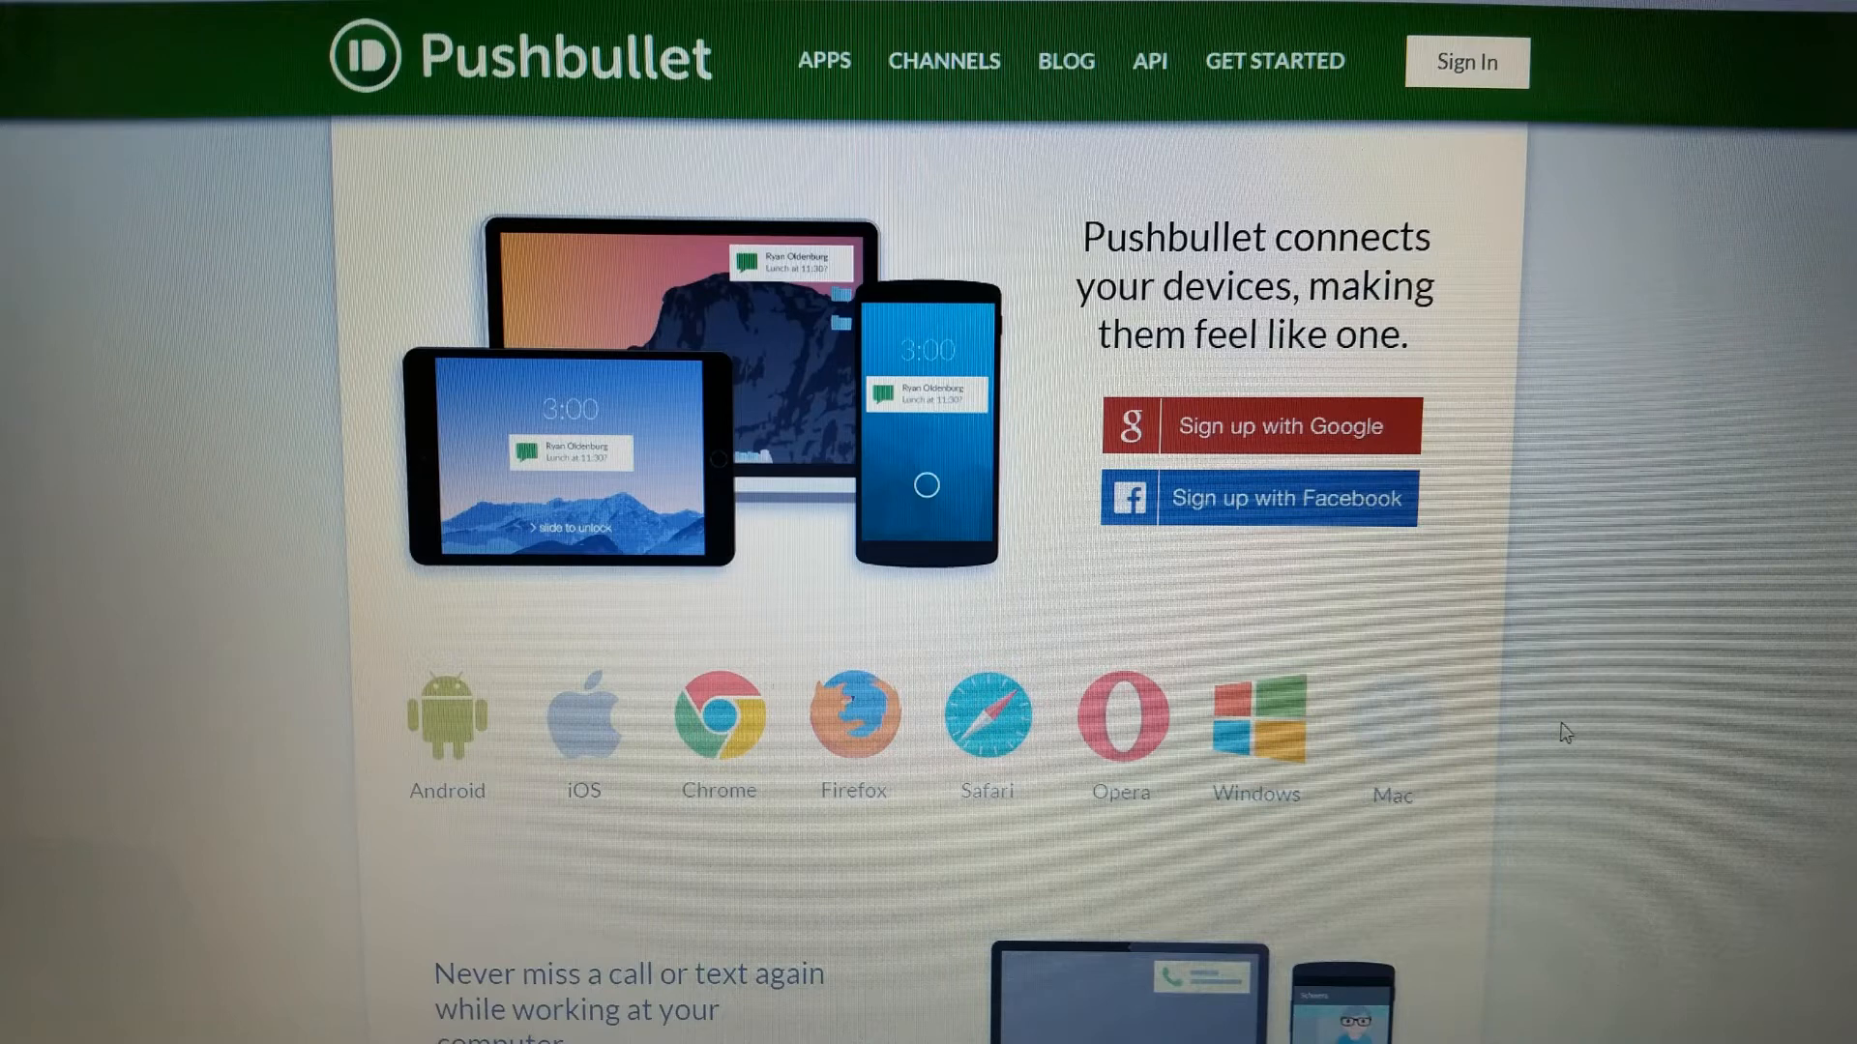
Scroll the Pushbullet home page past the sign-up options to the supported platforms.
scroll(down, 3)
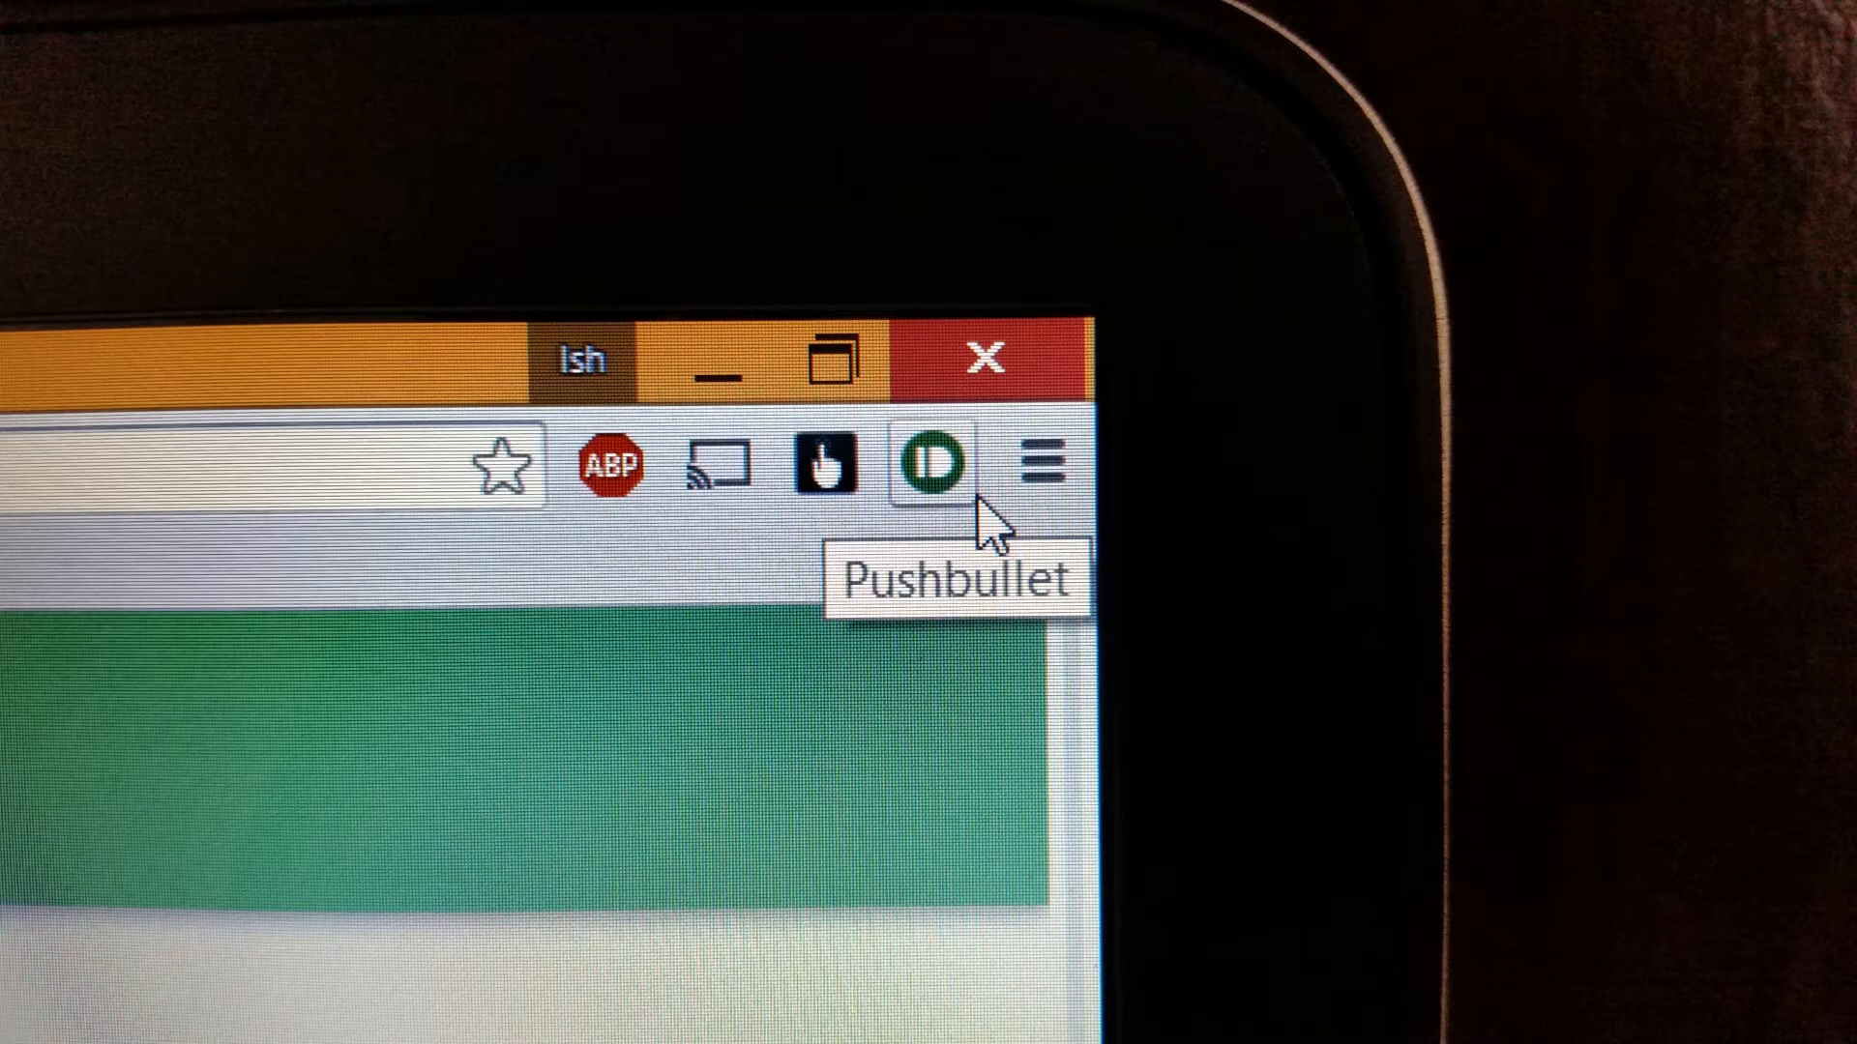
Show the extension's File push type, then its empty Notifications view.
click(927, 463)
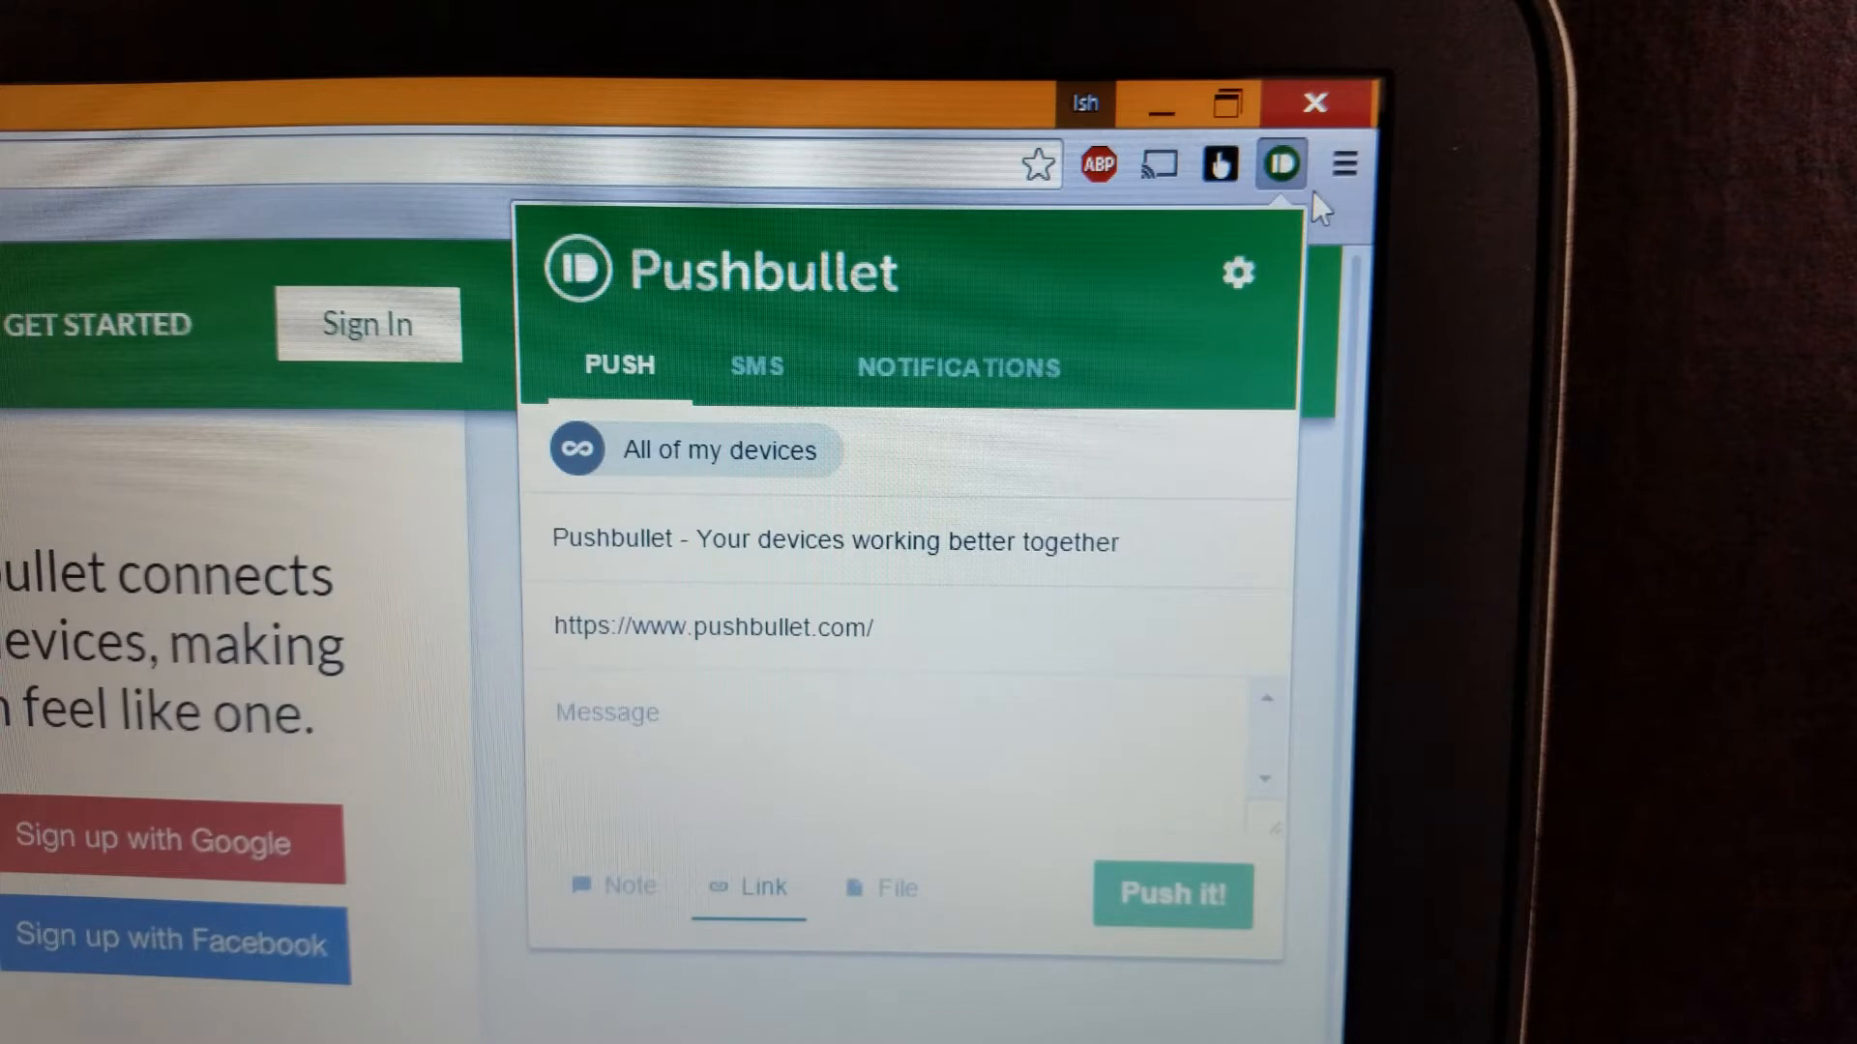
click(875, 888)
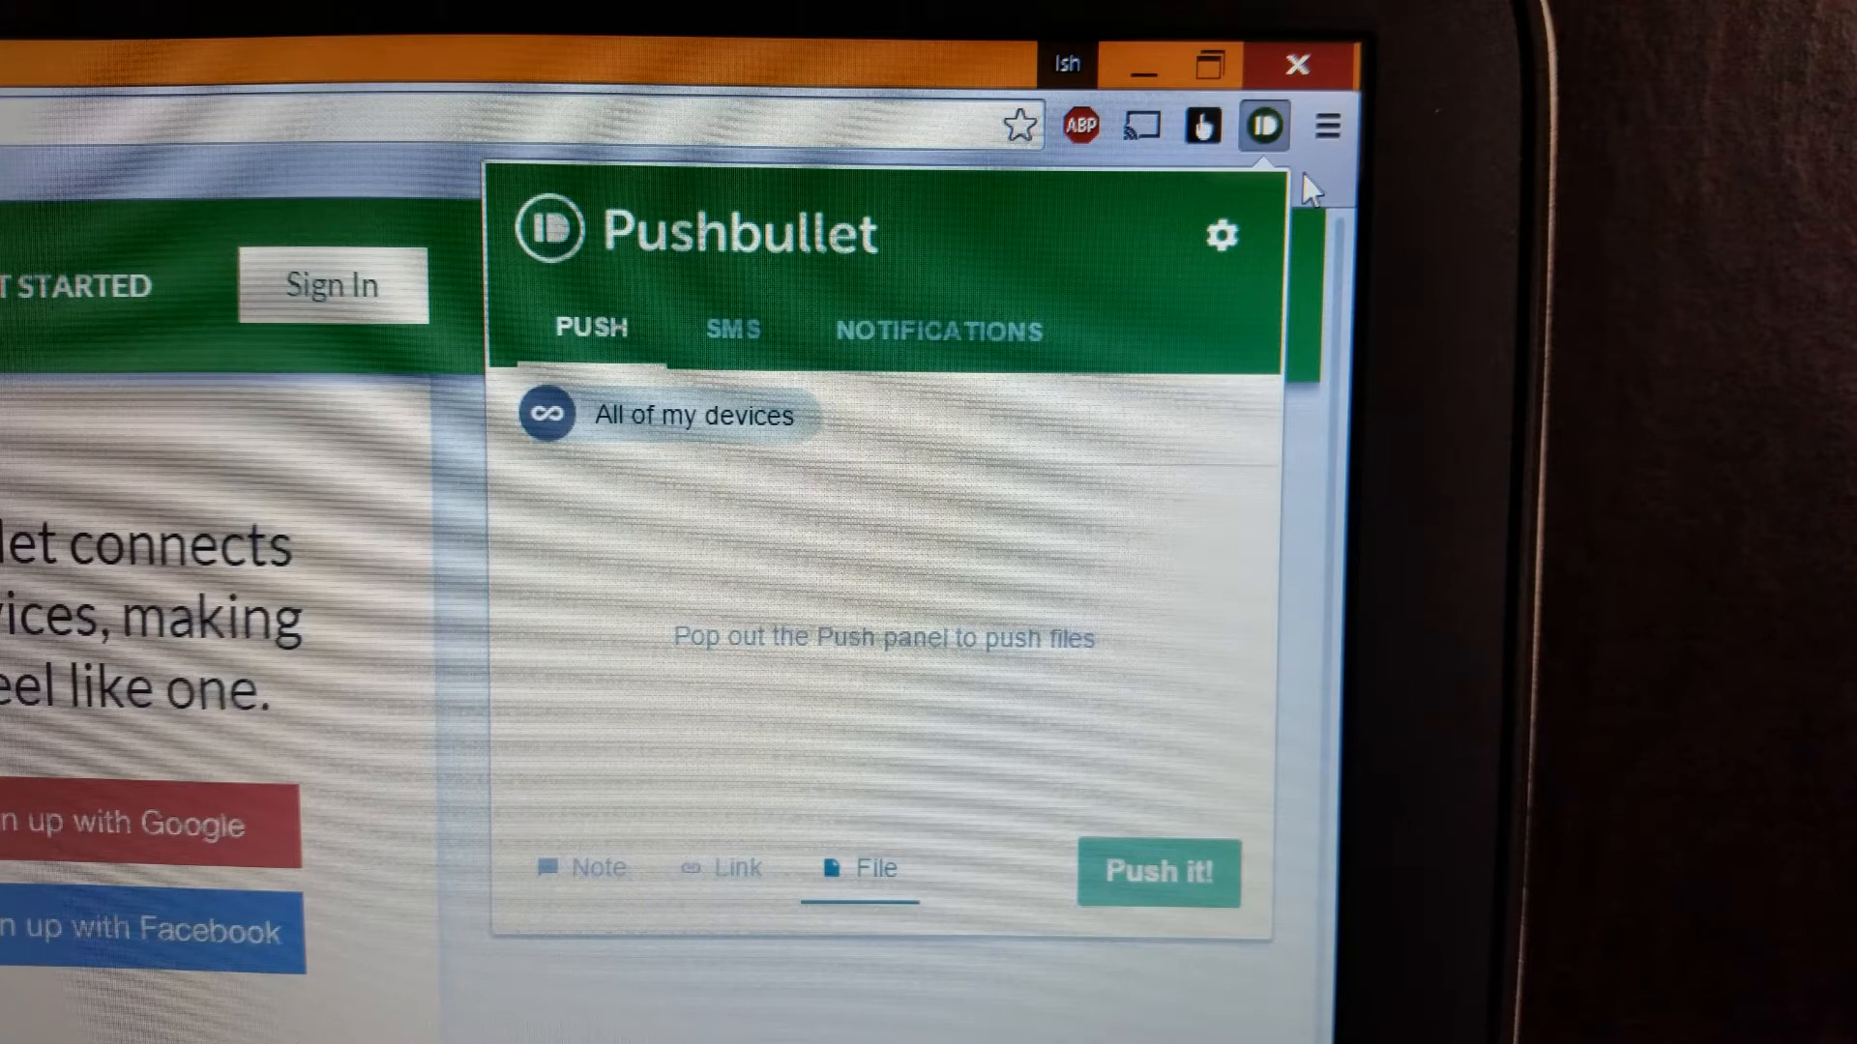
click(731, 328)
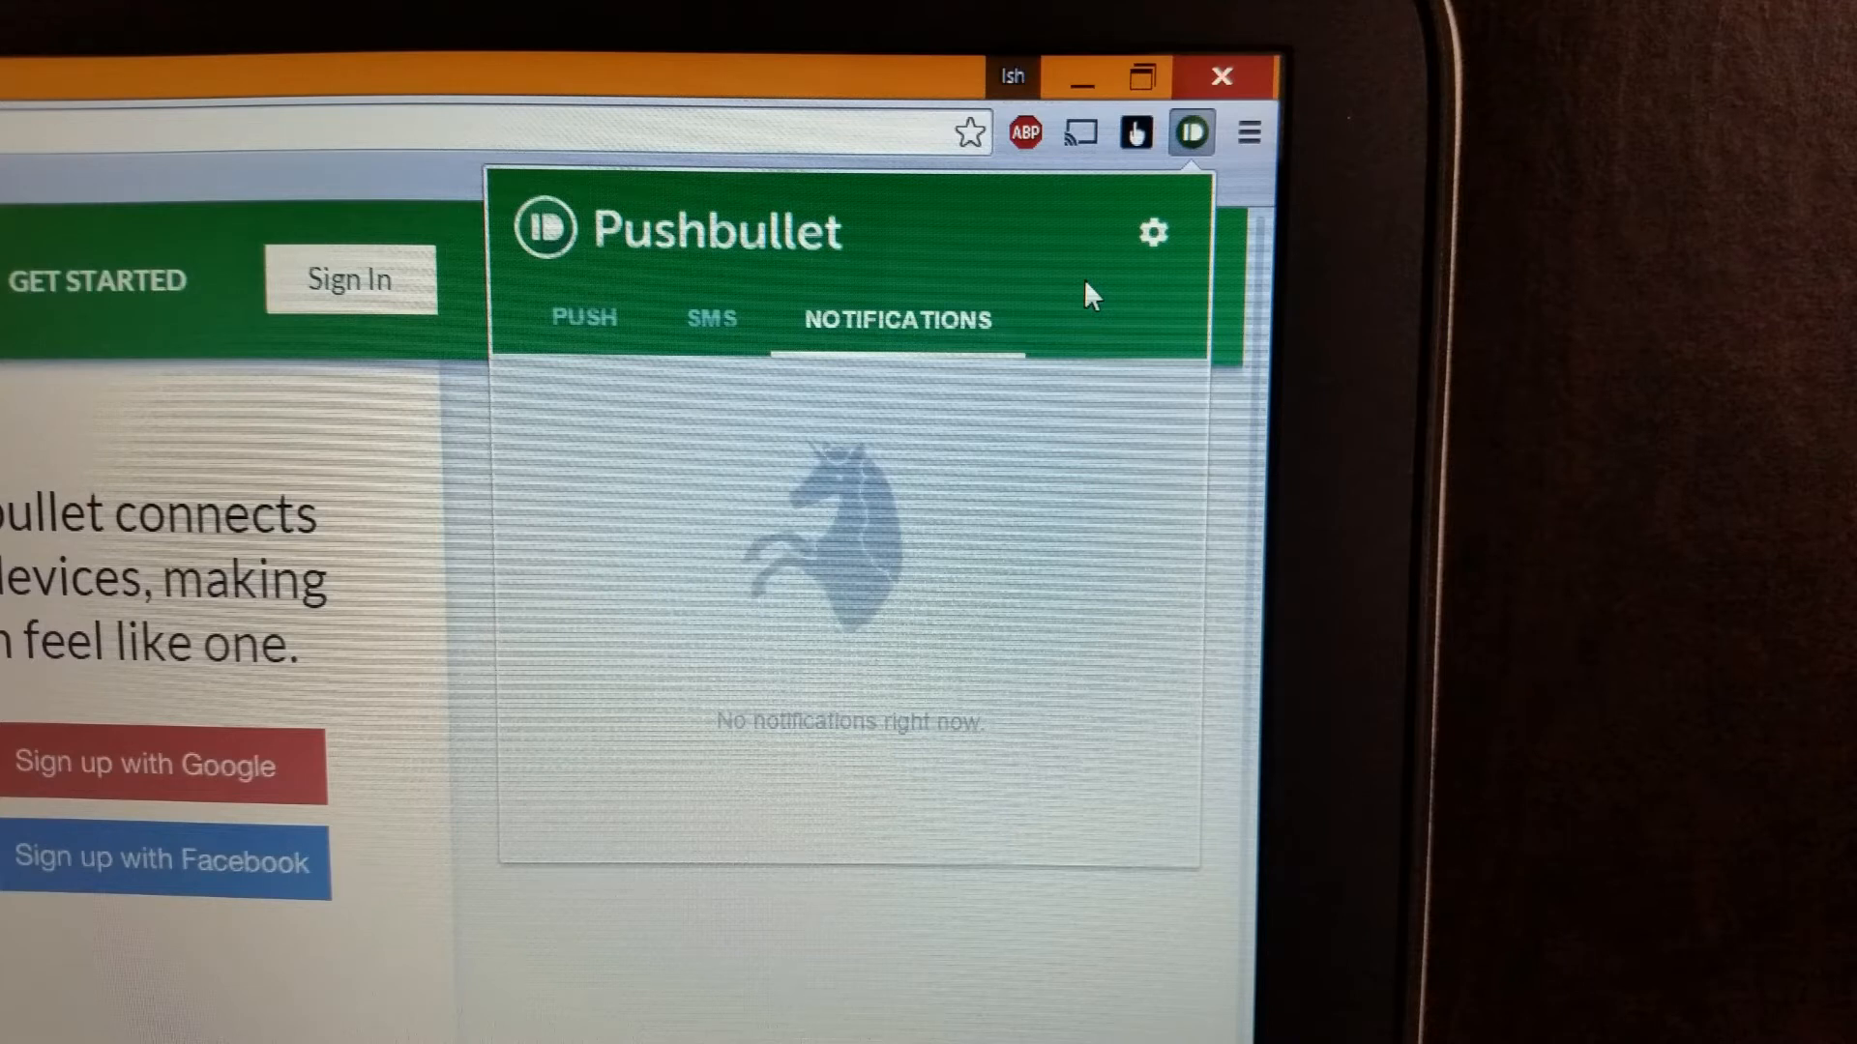
Reach the extension's Options page and its Notifications settings via the gear menu.
click(1151, 232)
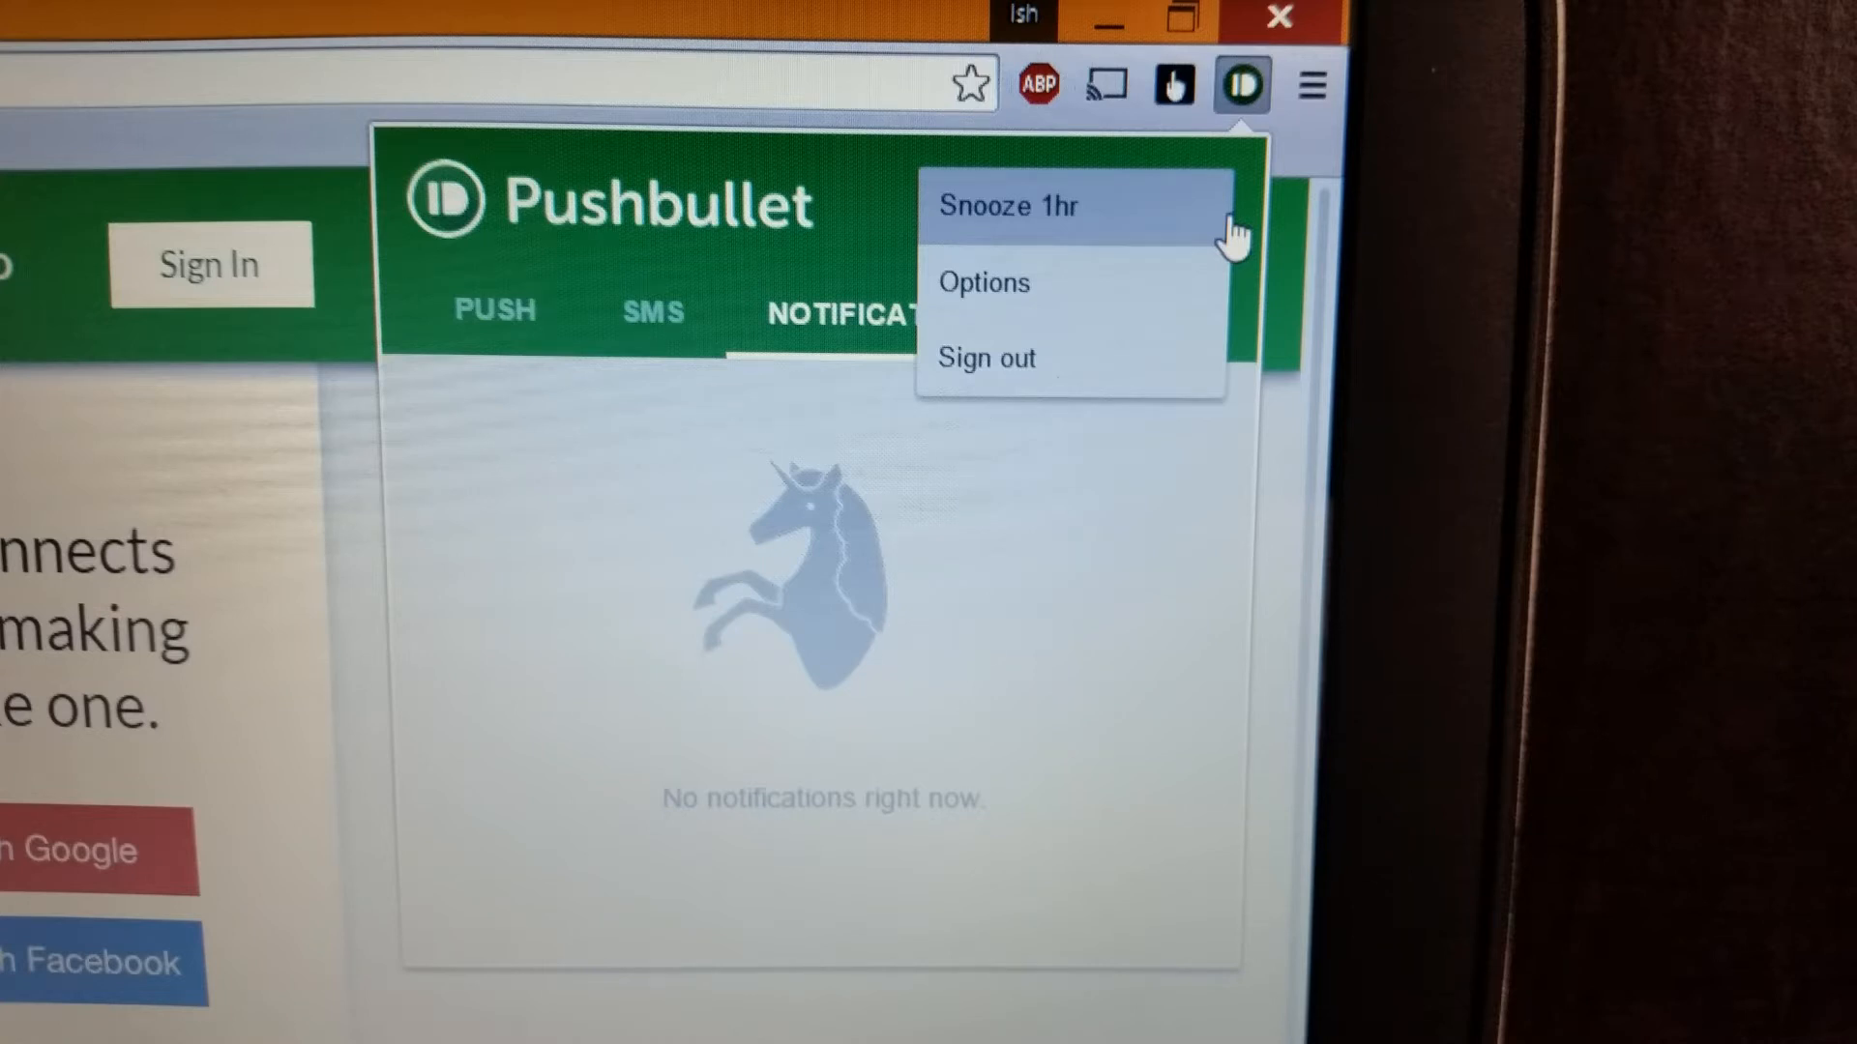
click(983, 283)
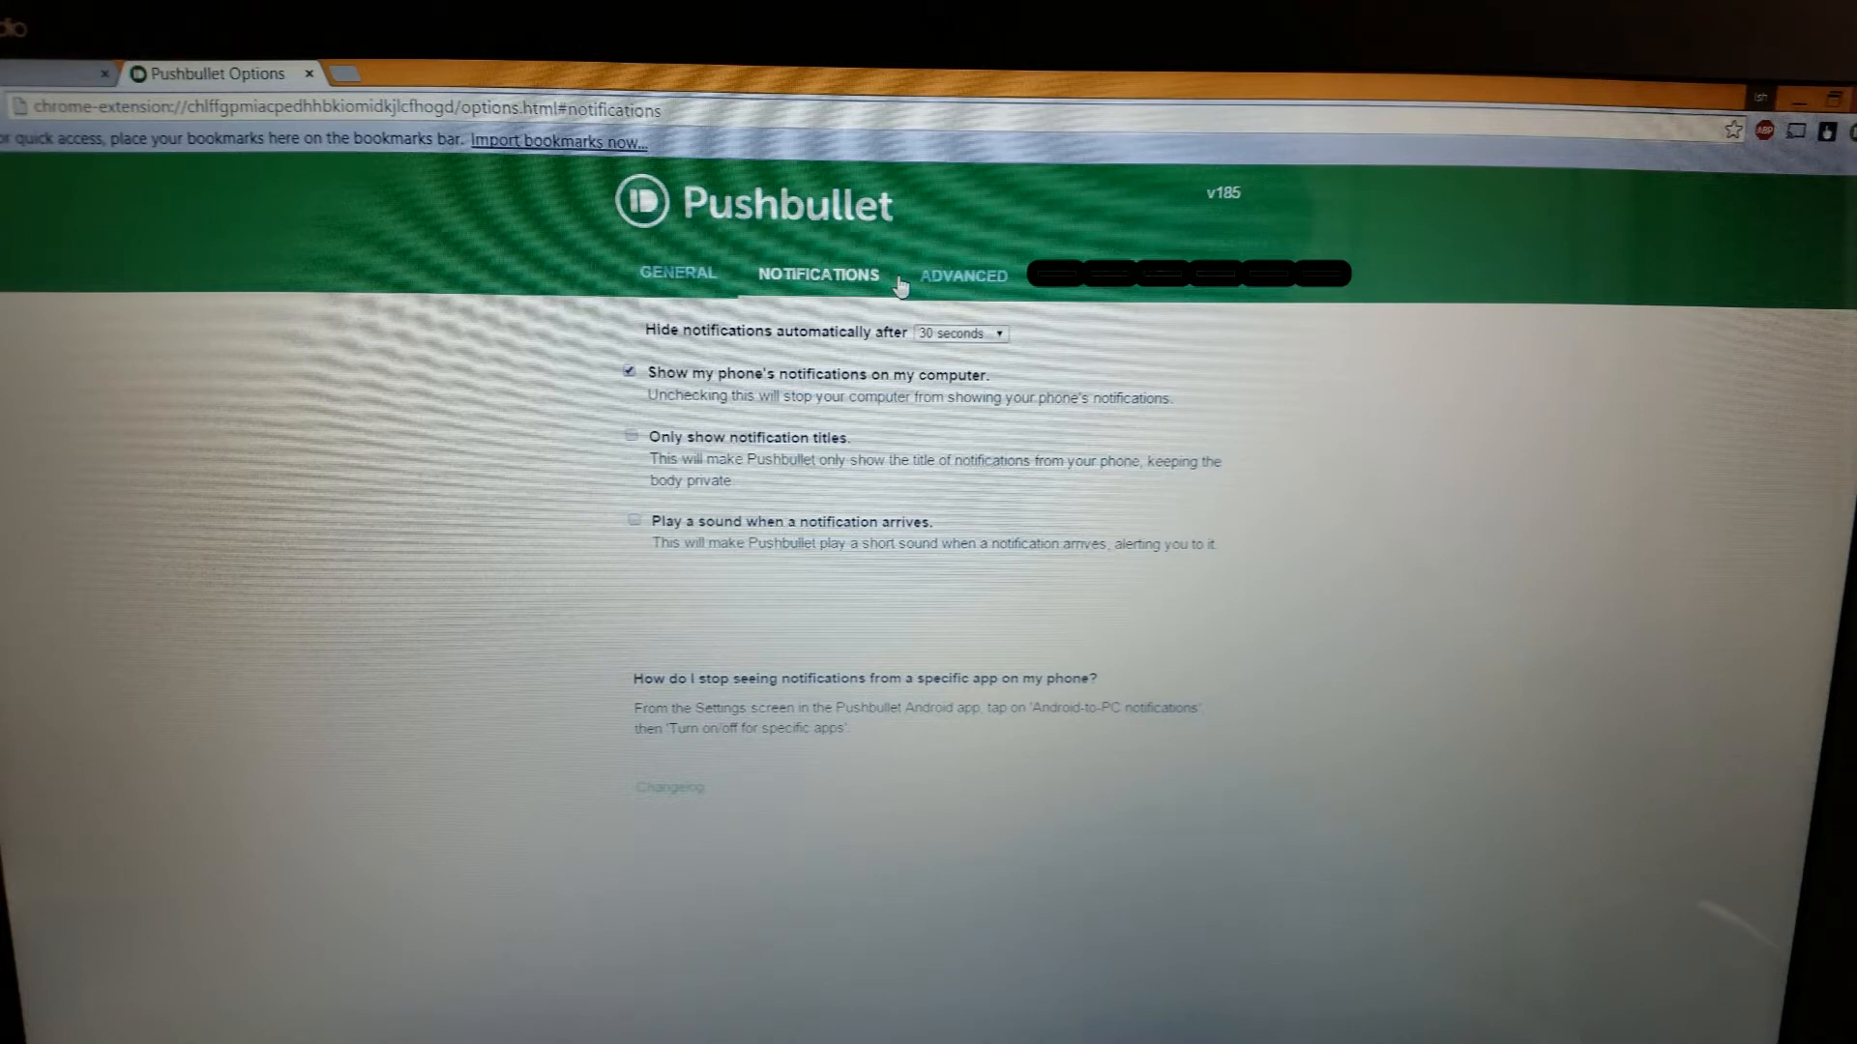
click(961, 275)
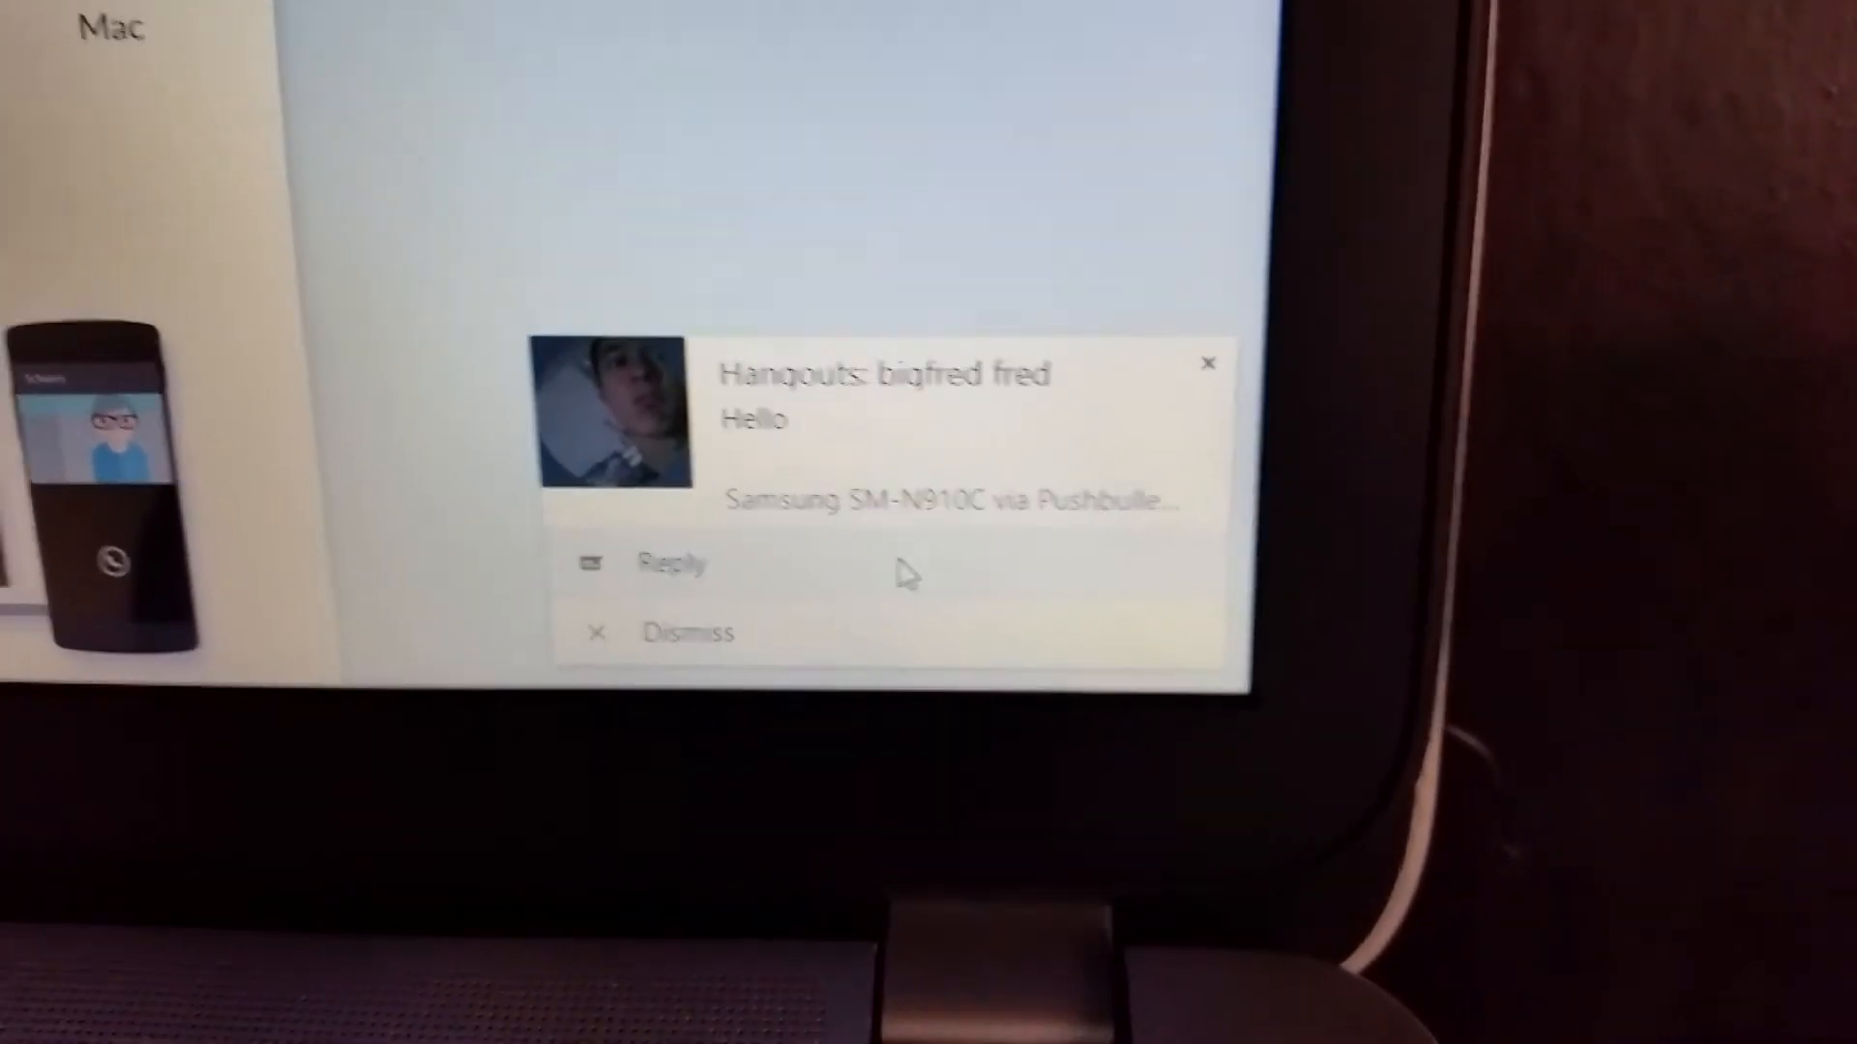
Quick-reply 'sup' to the incoming Hangouts Hello message from the desktop notification.
click(671, 563)
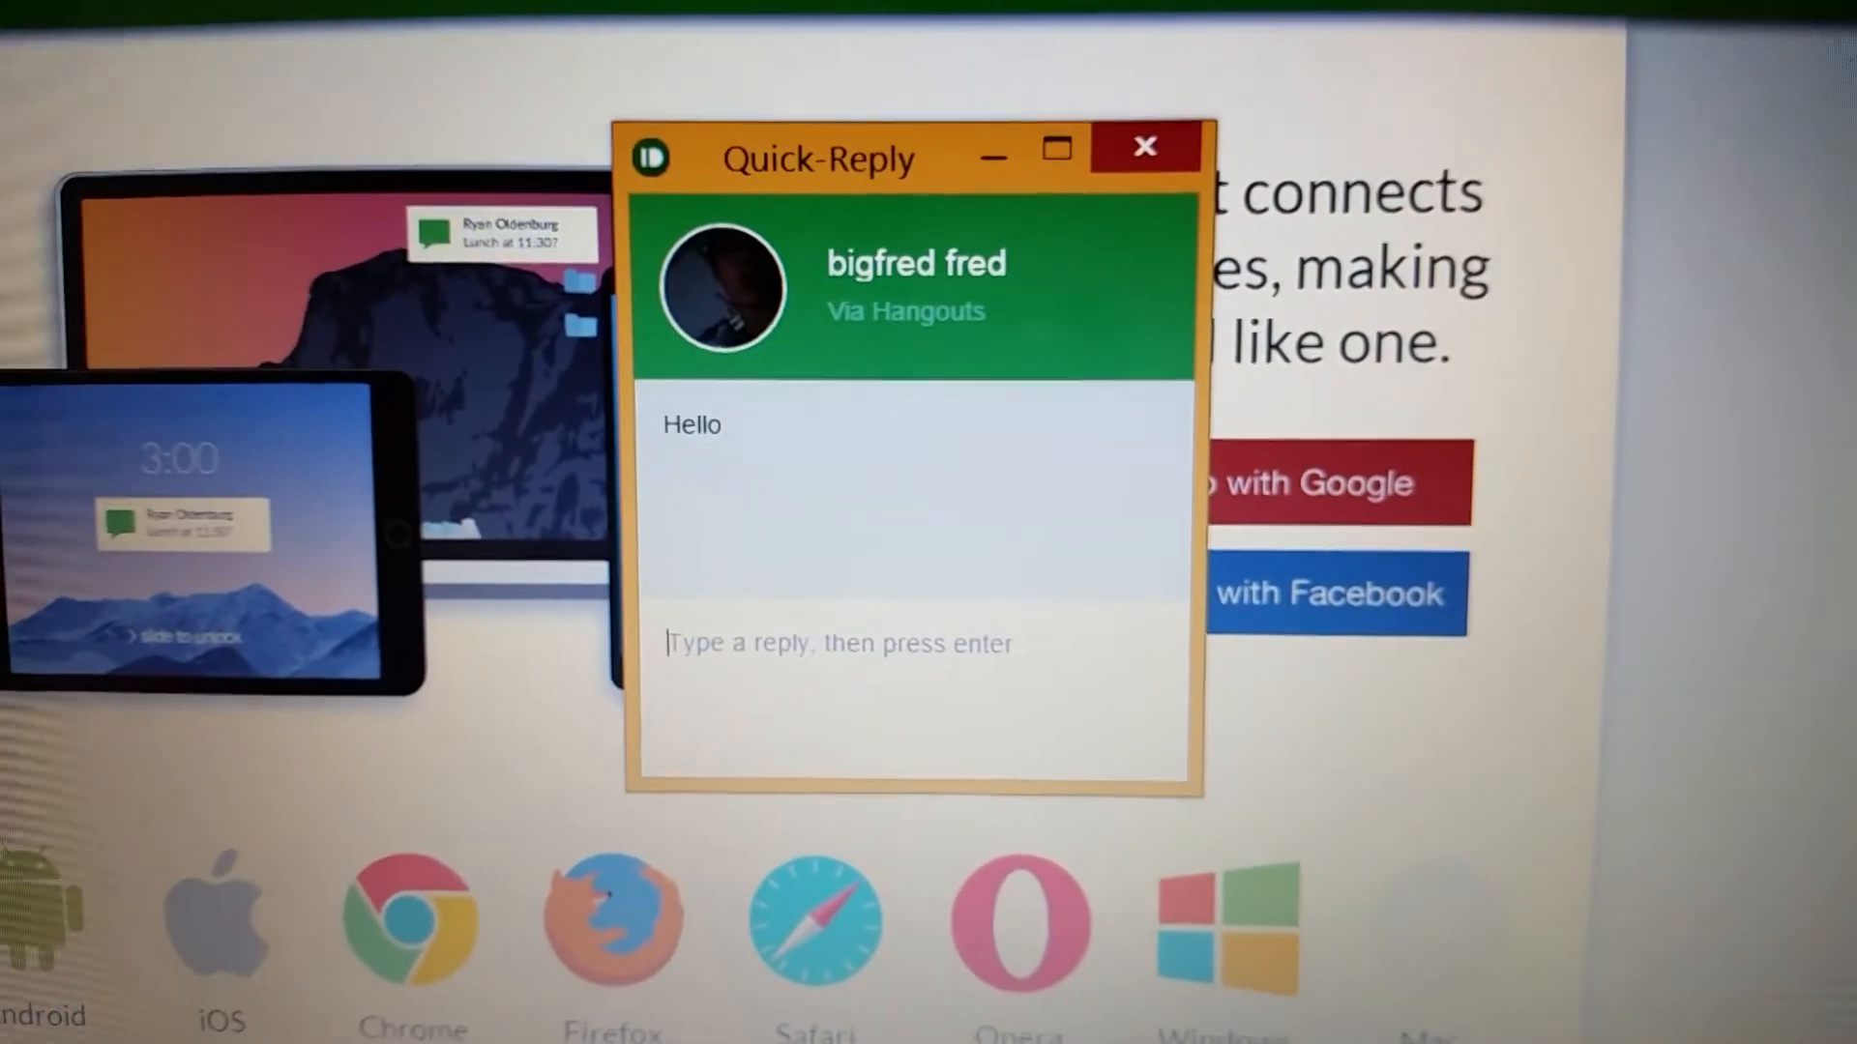
text(s)
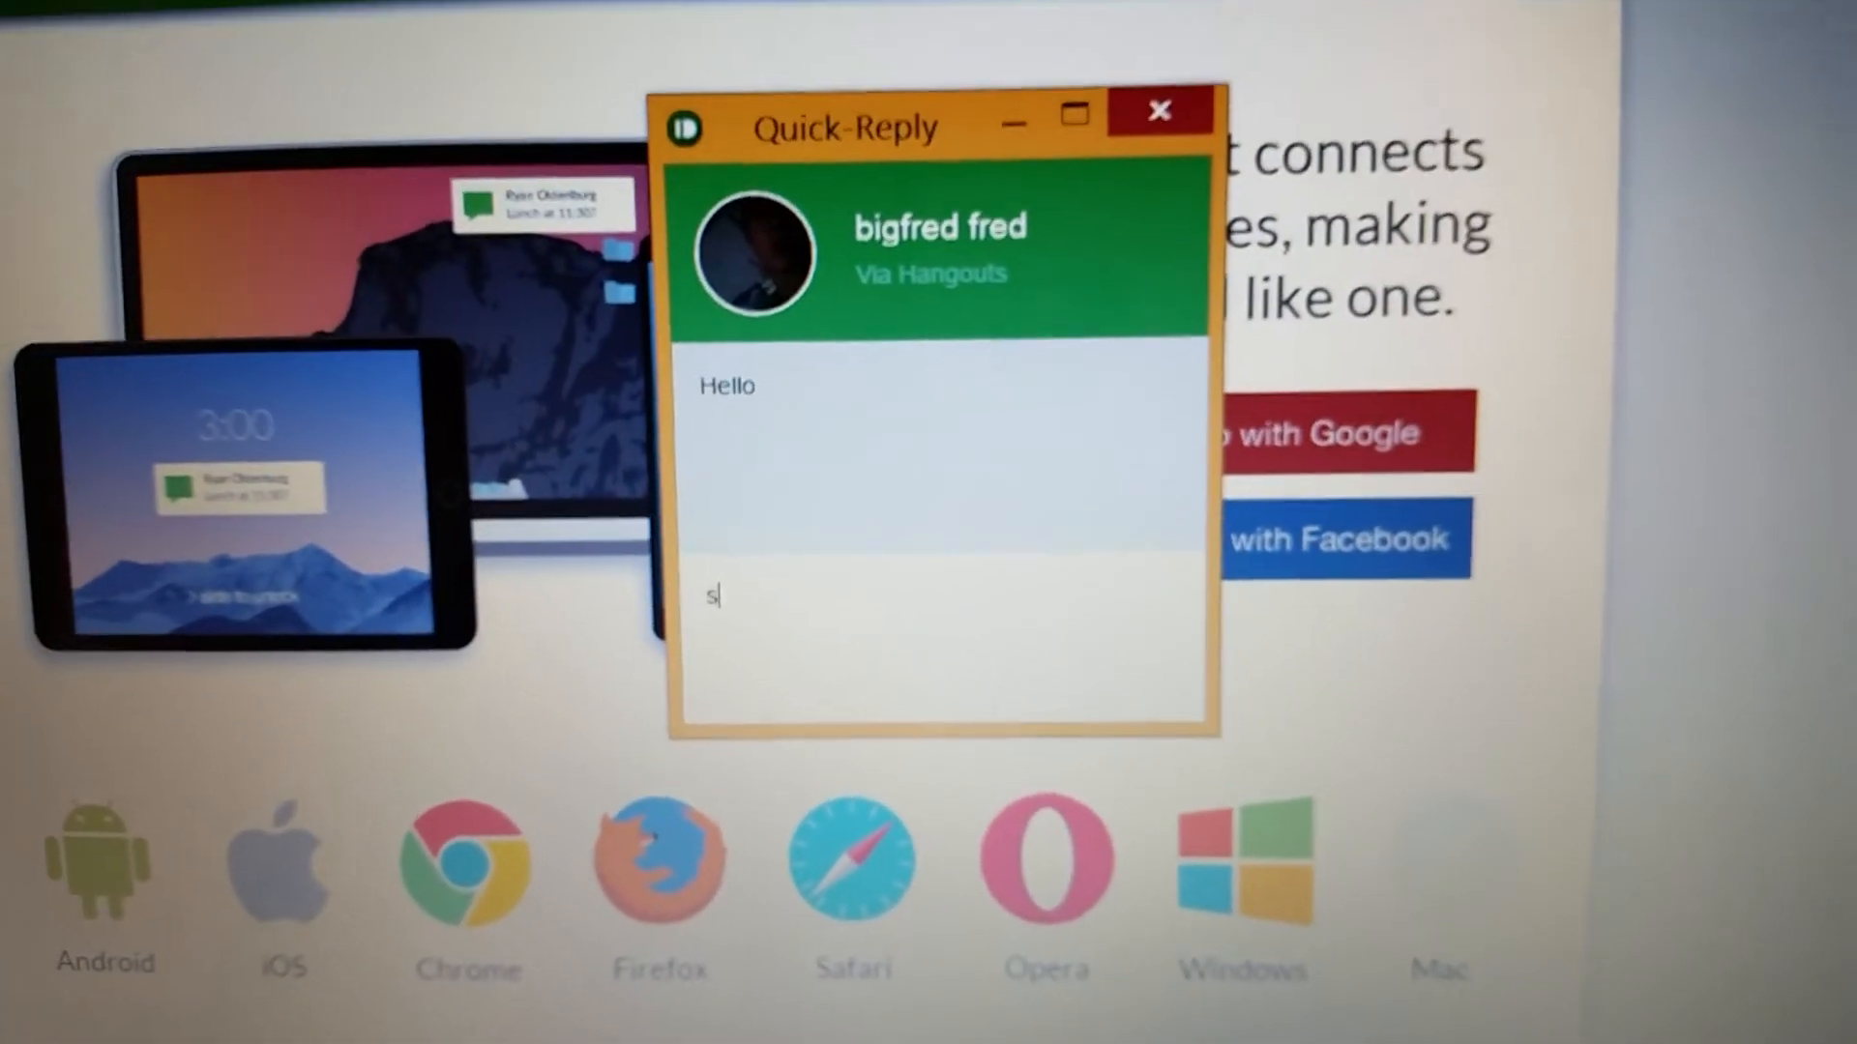
text(up)
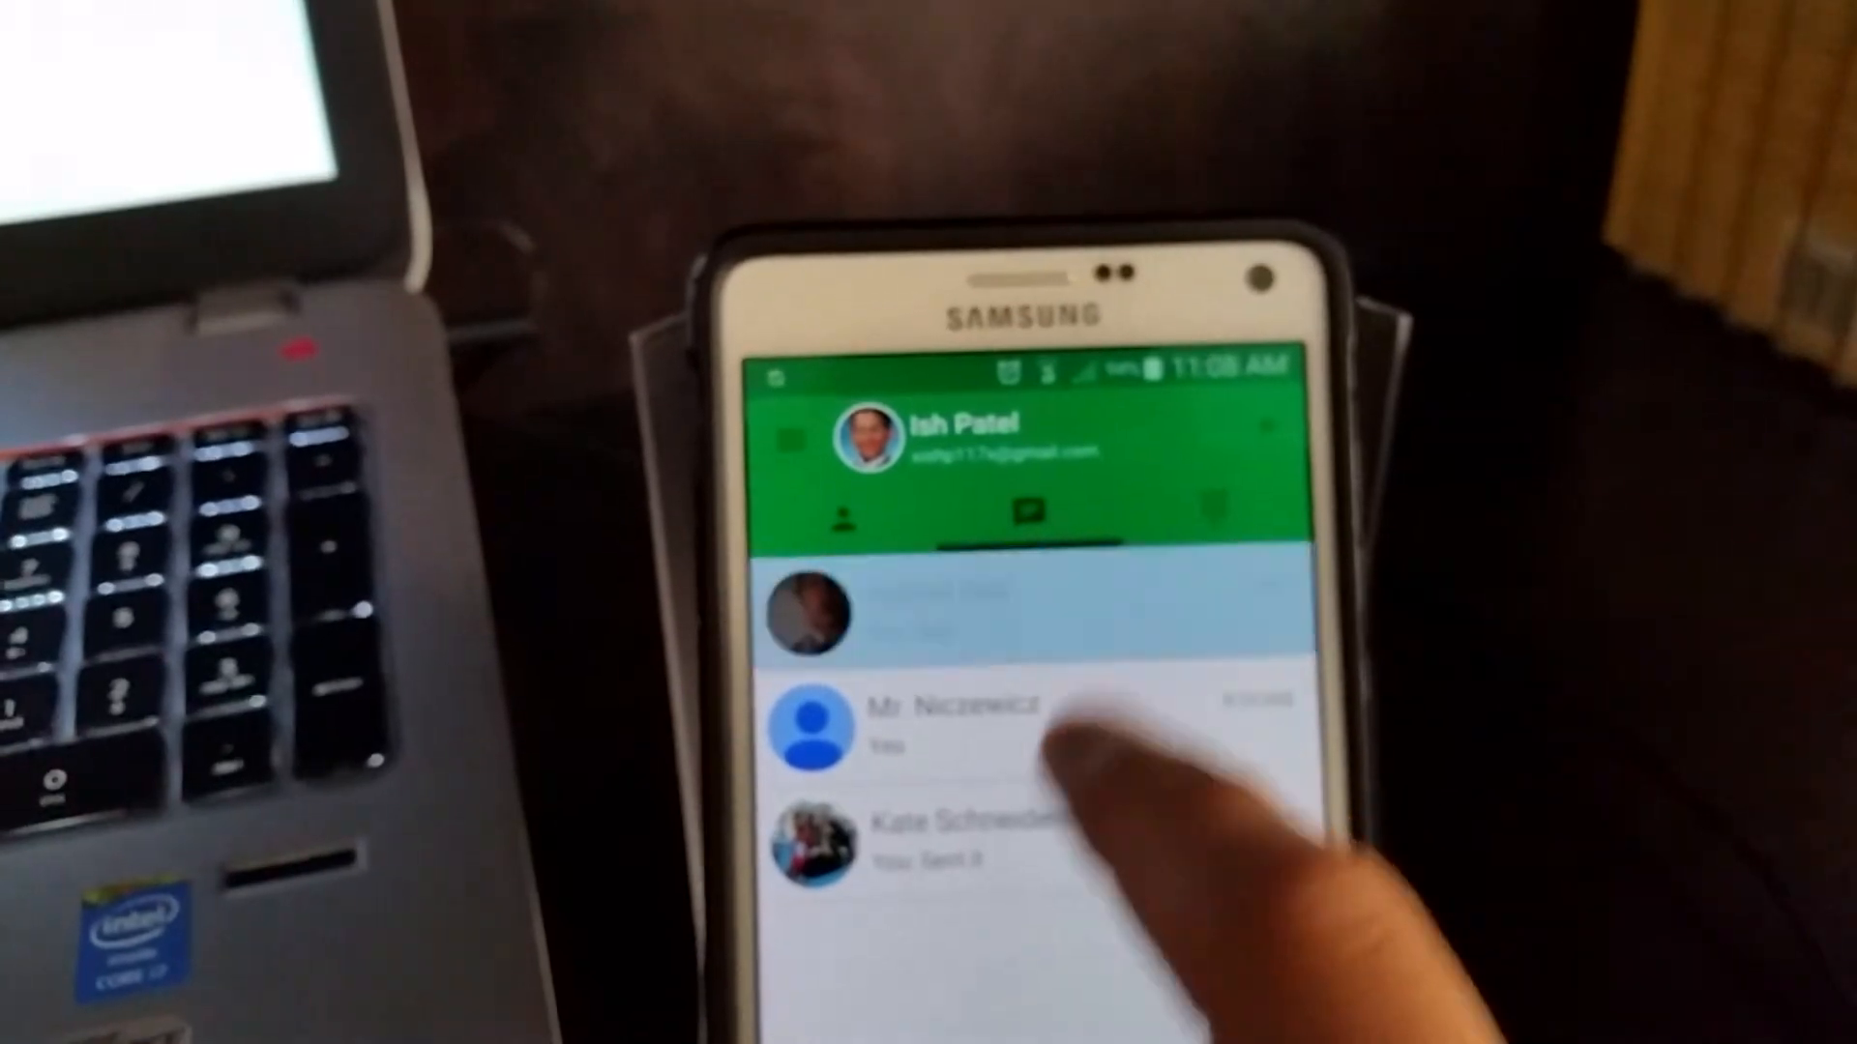
Share the Qualcomm article as a new push addressed to the Asus Nexus 7 tablet.
click(960, 710)
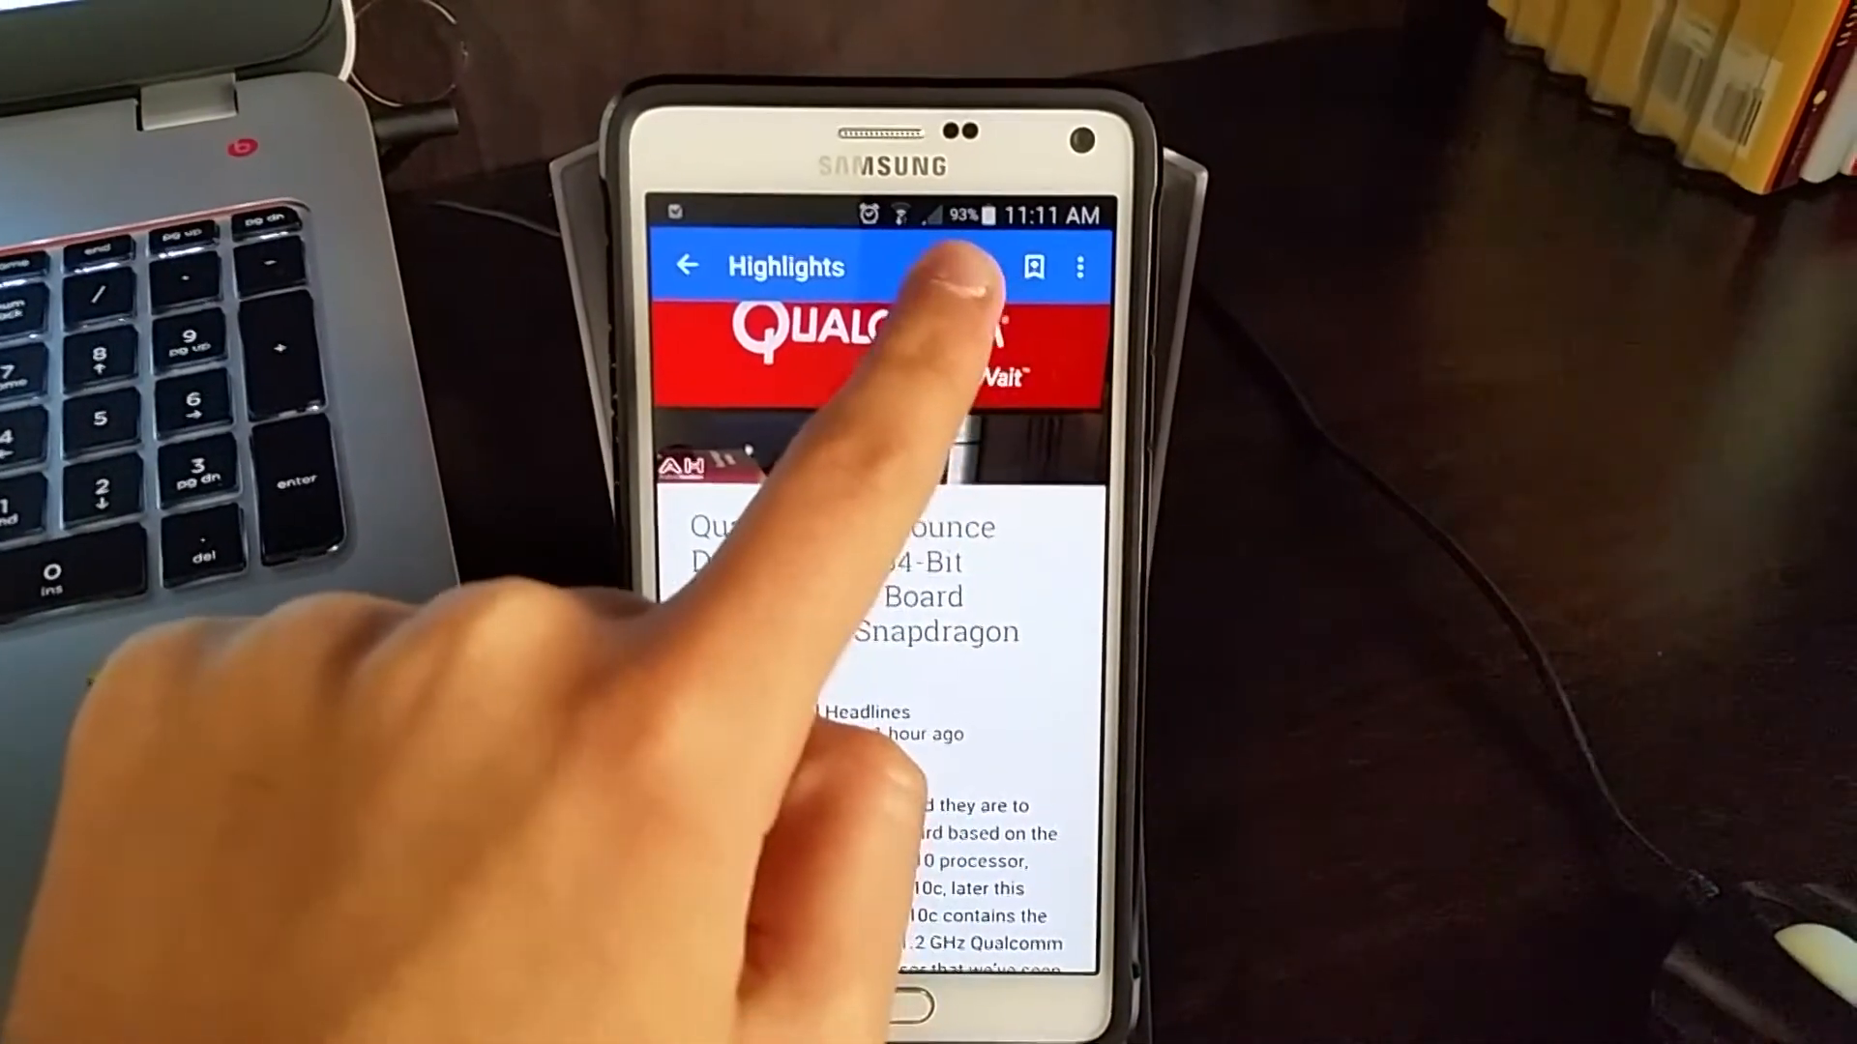
click(982, 267)
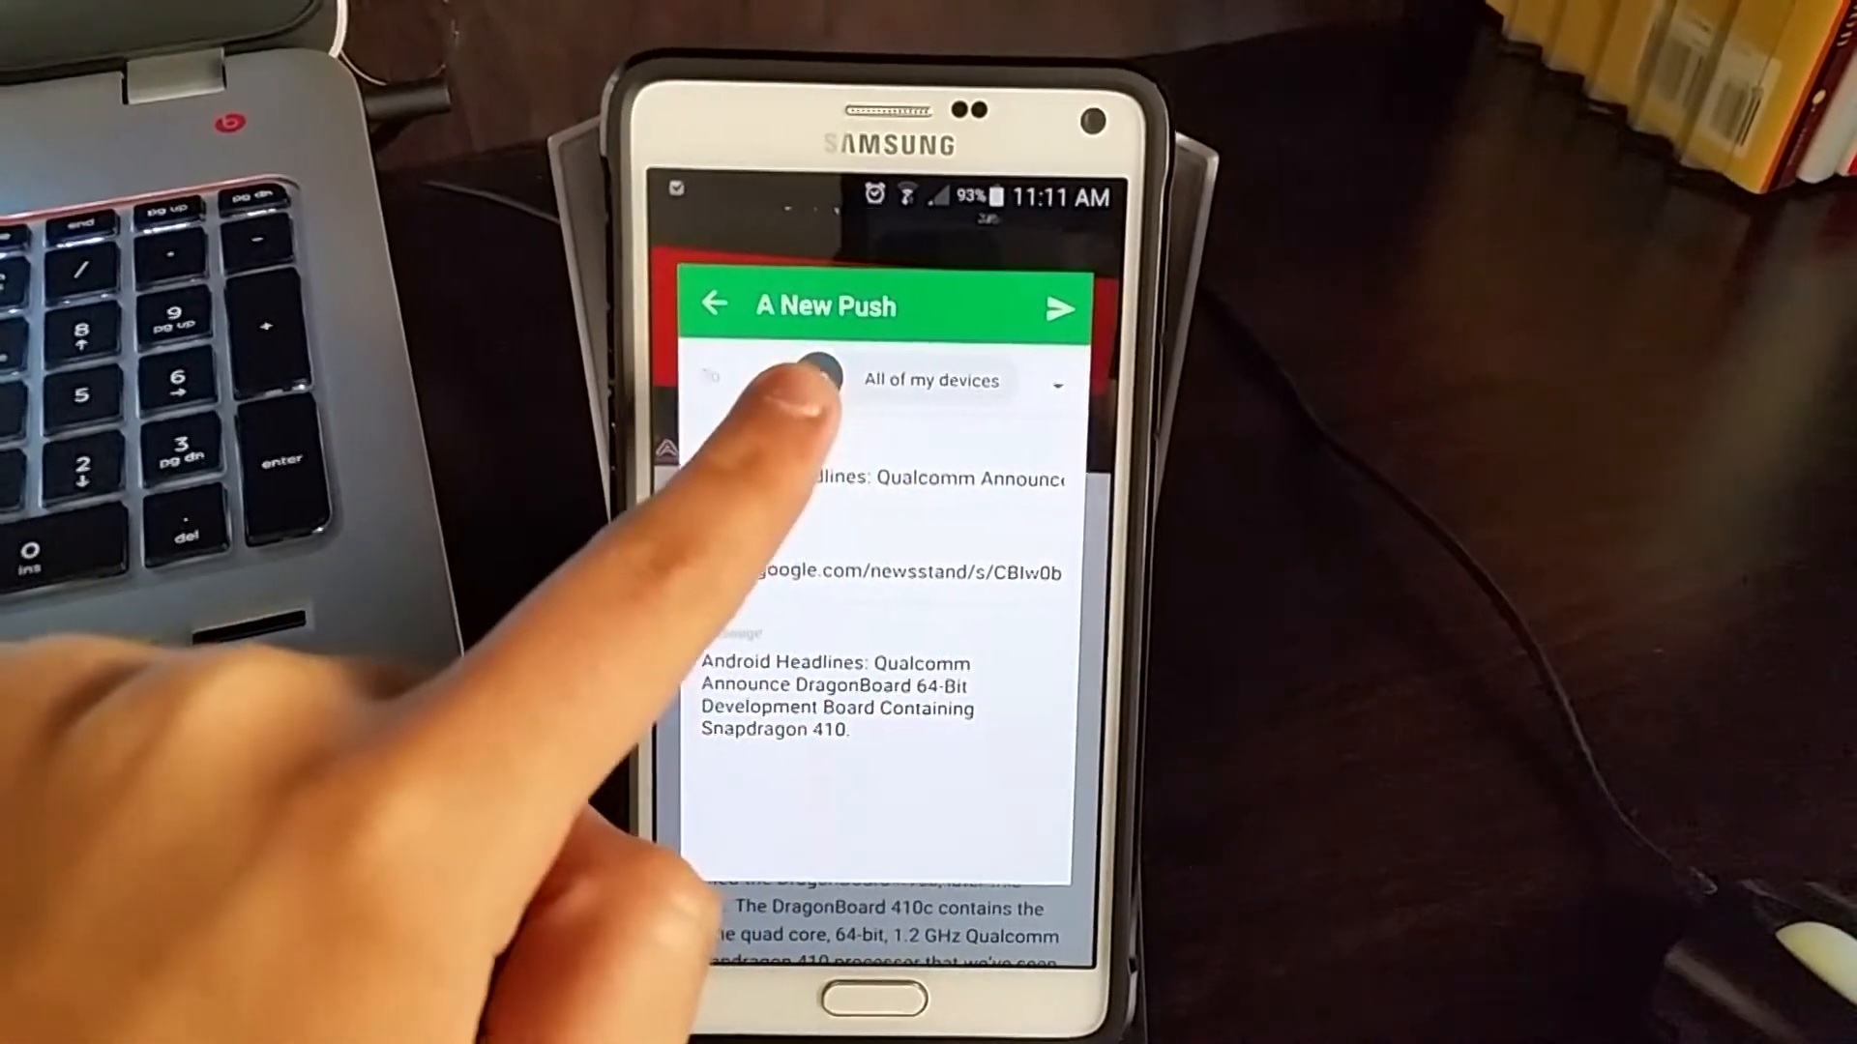
click(933, 381)
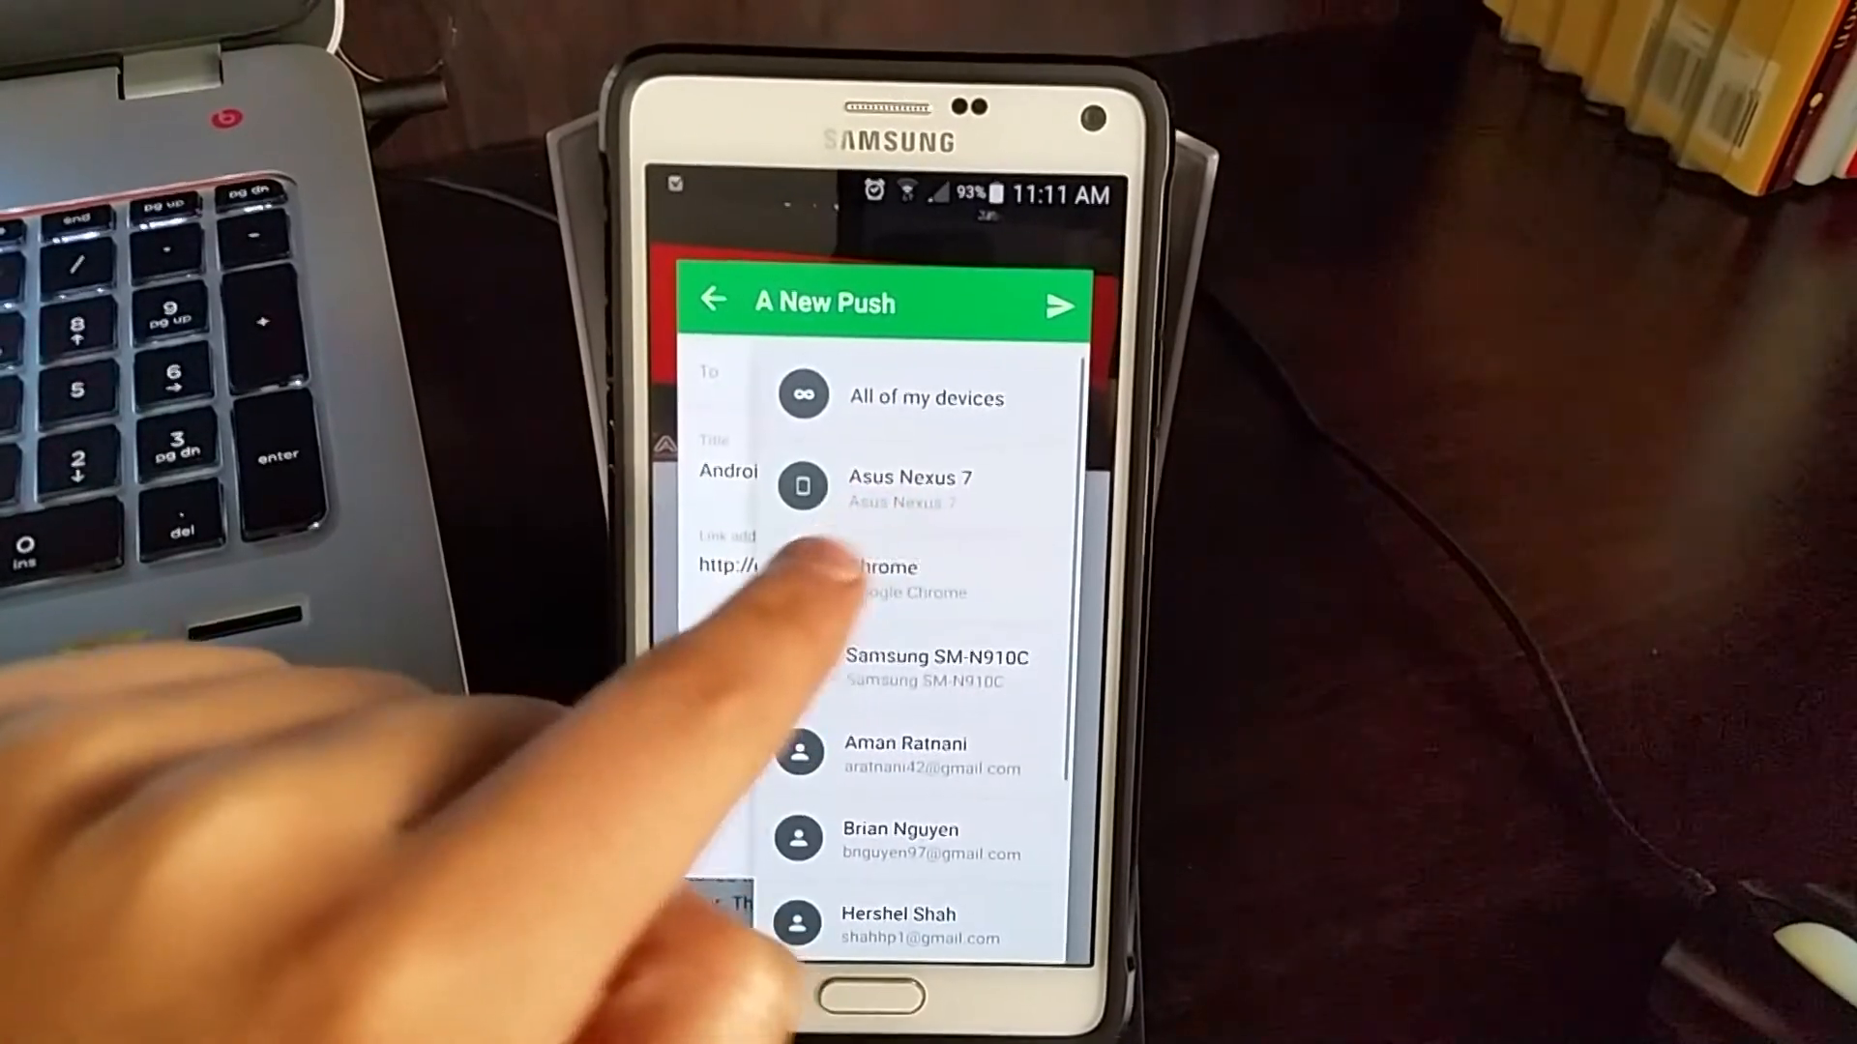
click(882, 578)
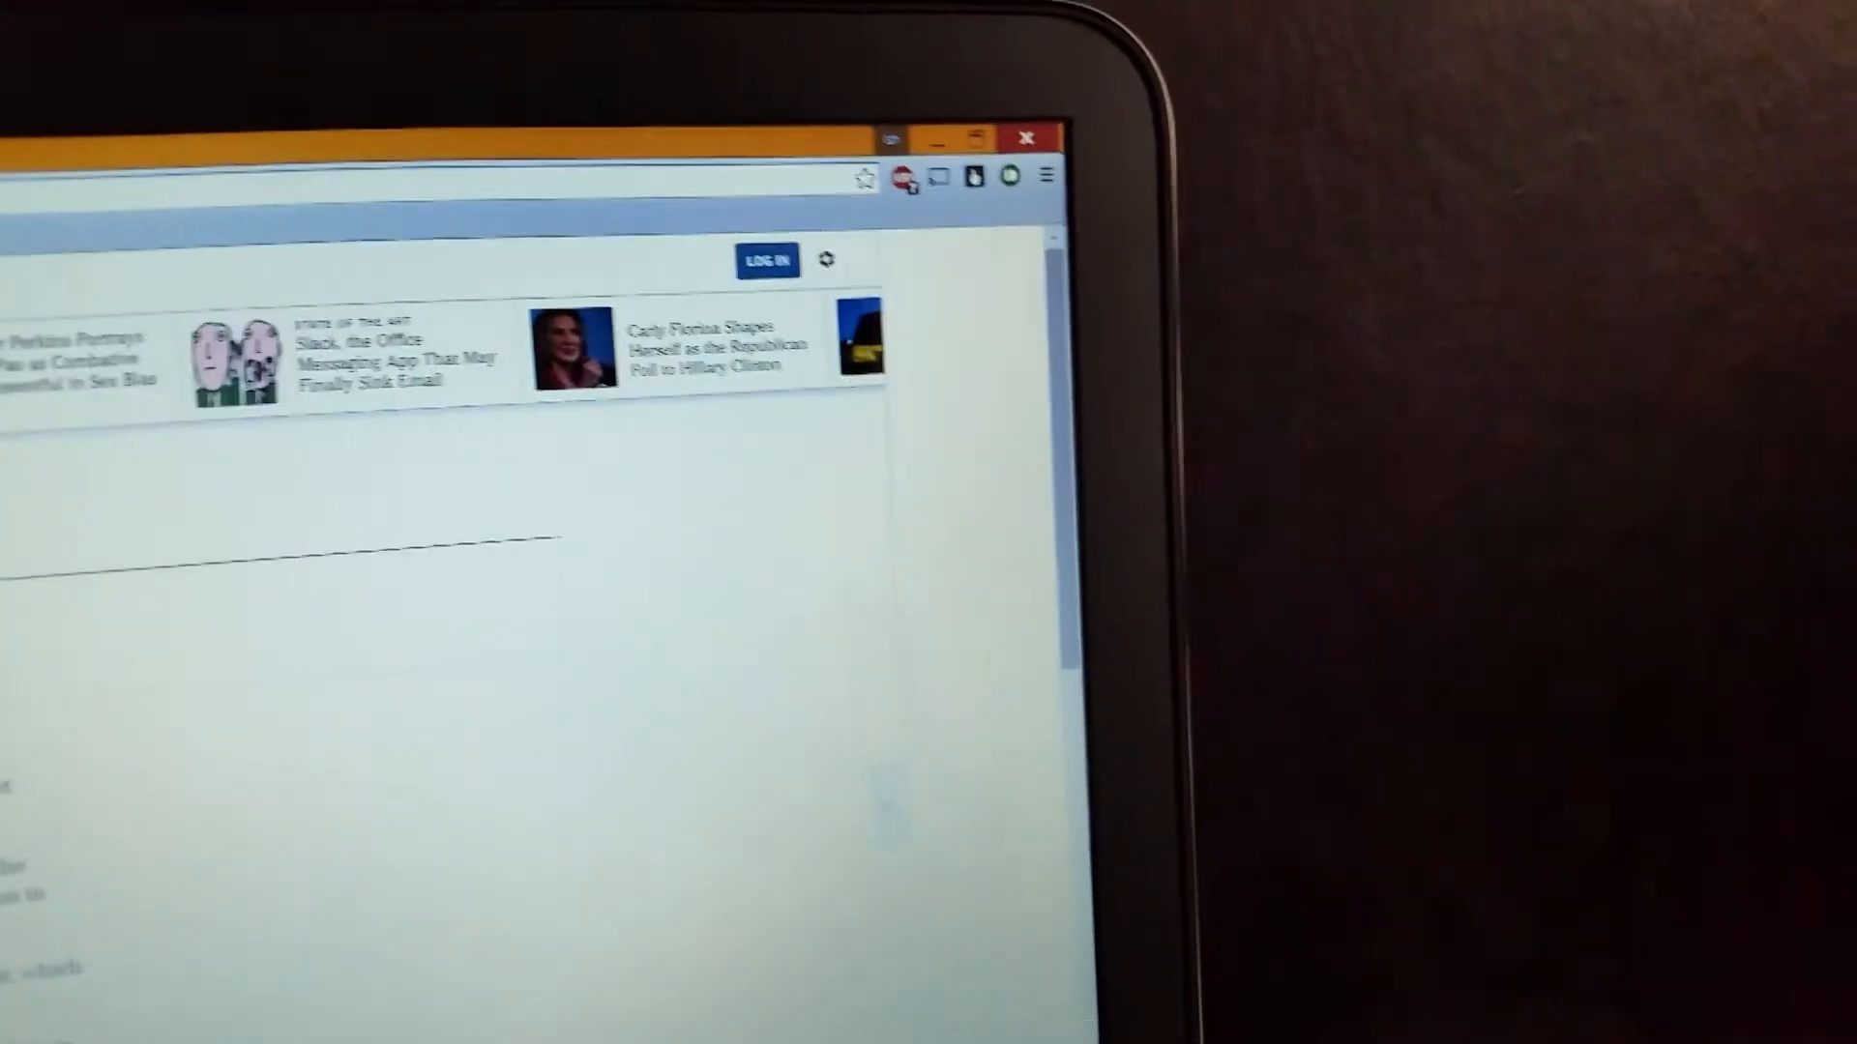
Prepare a link push of the current NYTimes Lyft article page to all devices.
click(1011, 224)
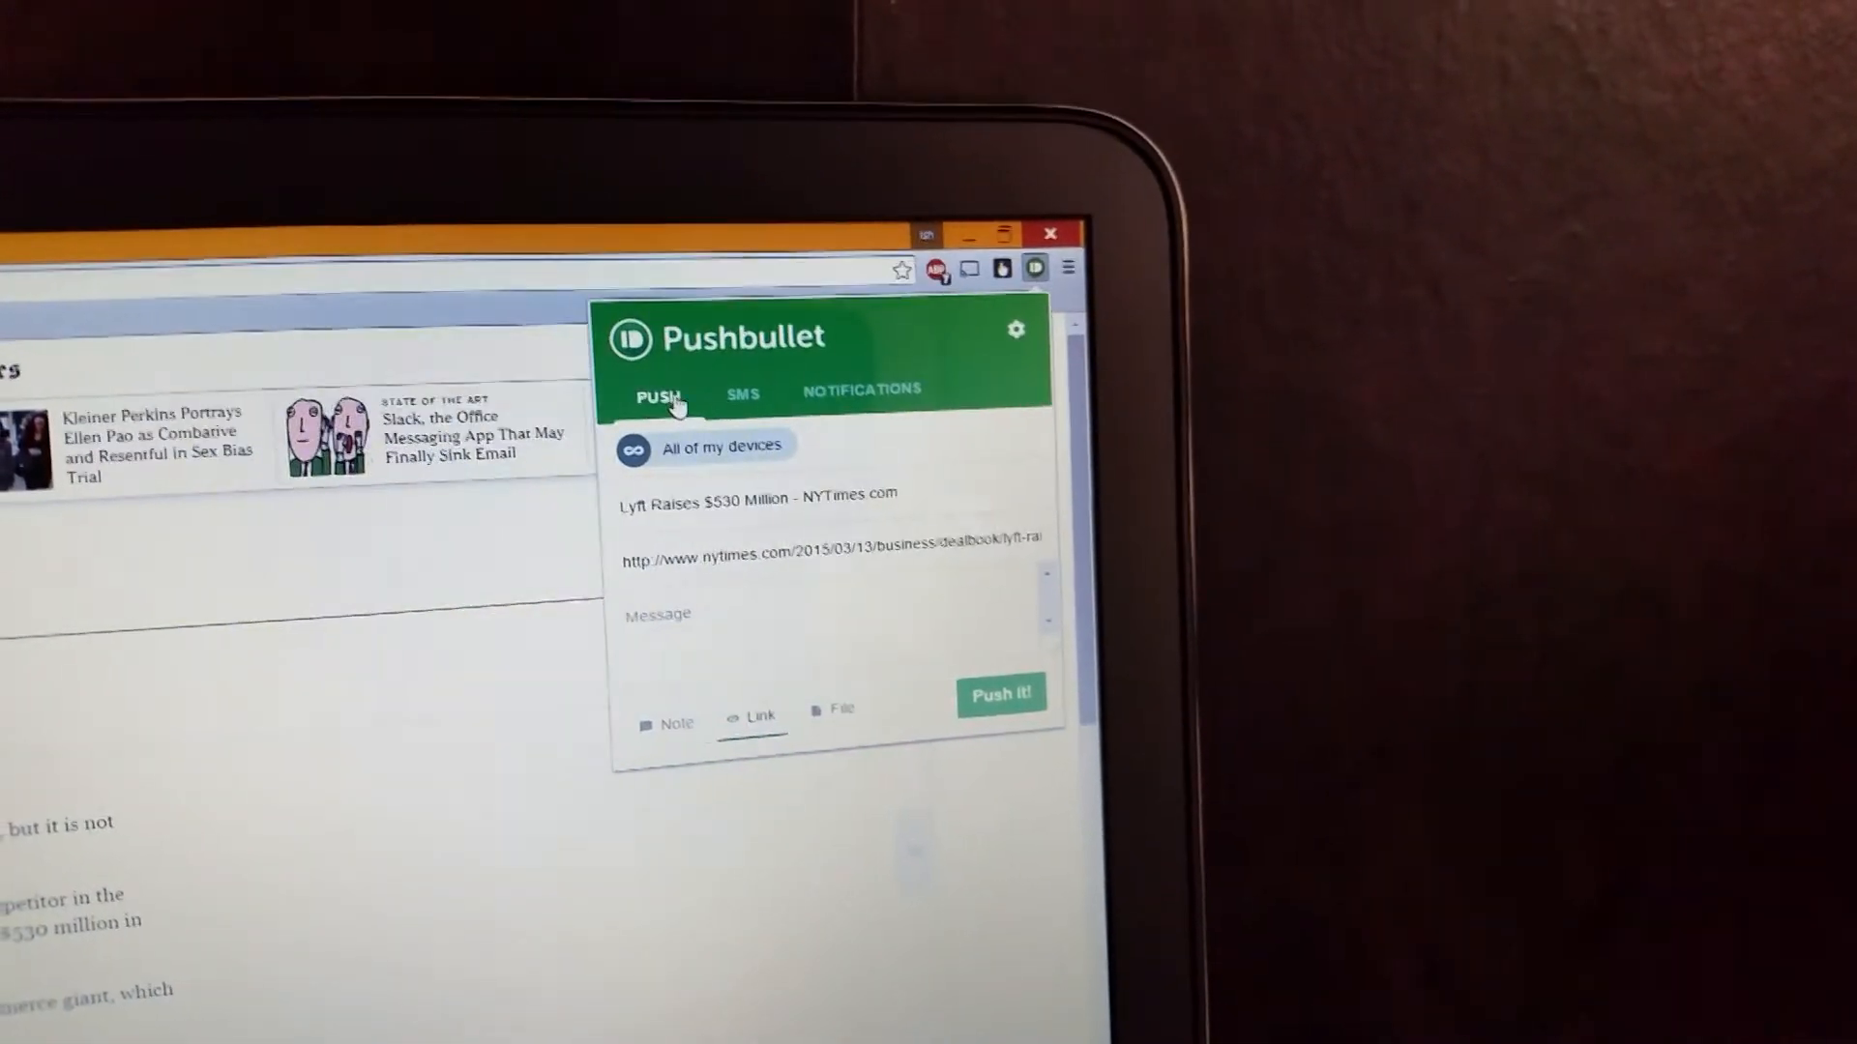
click(703, 447)
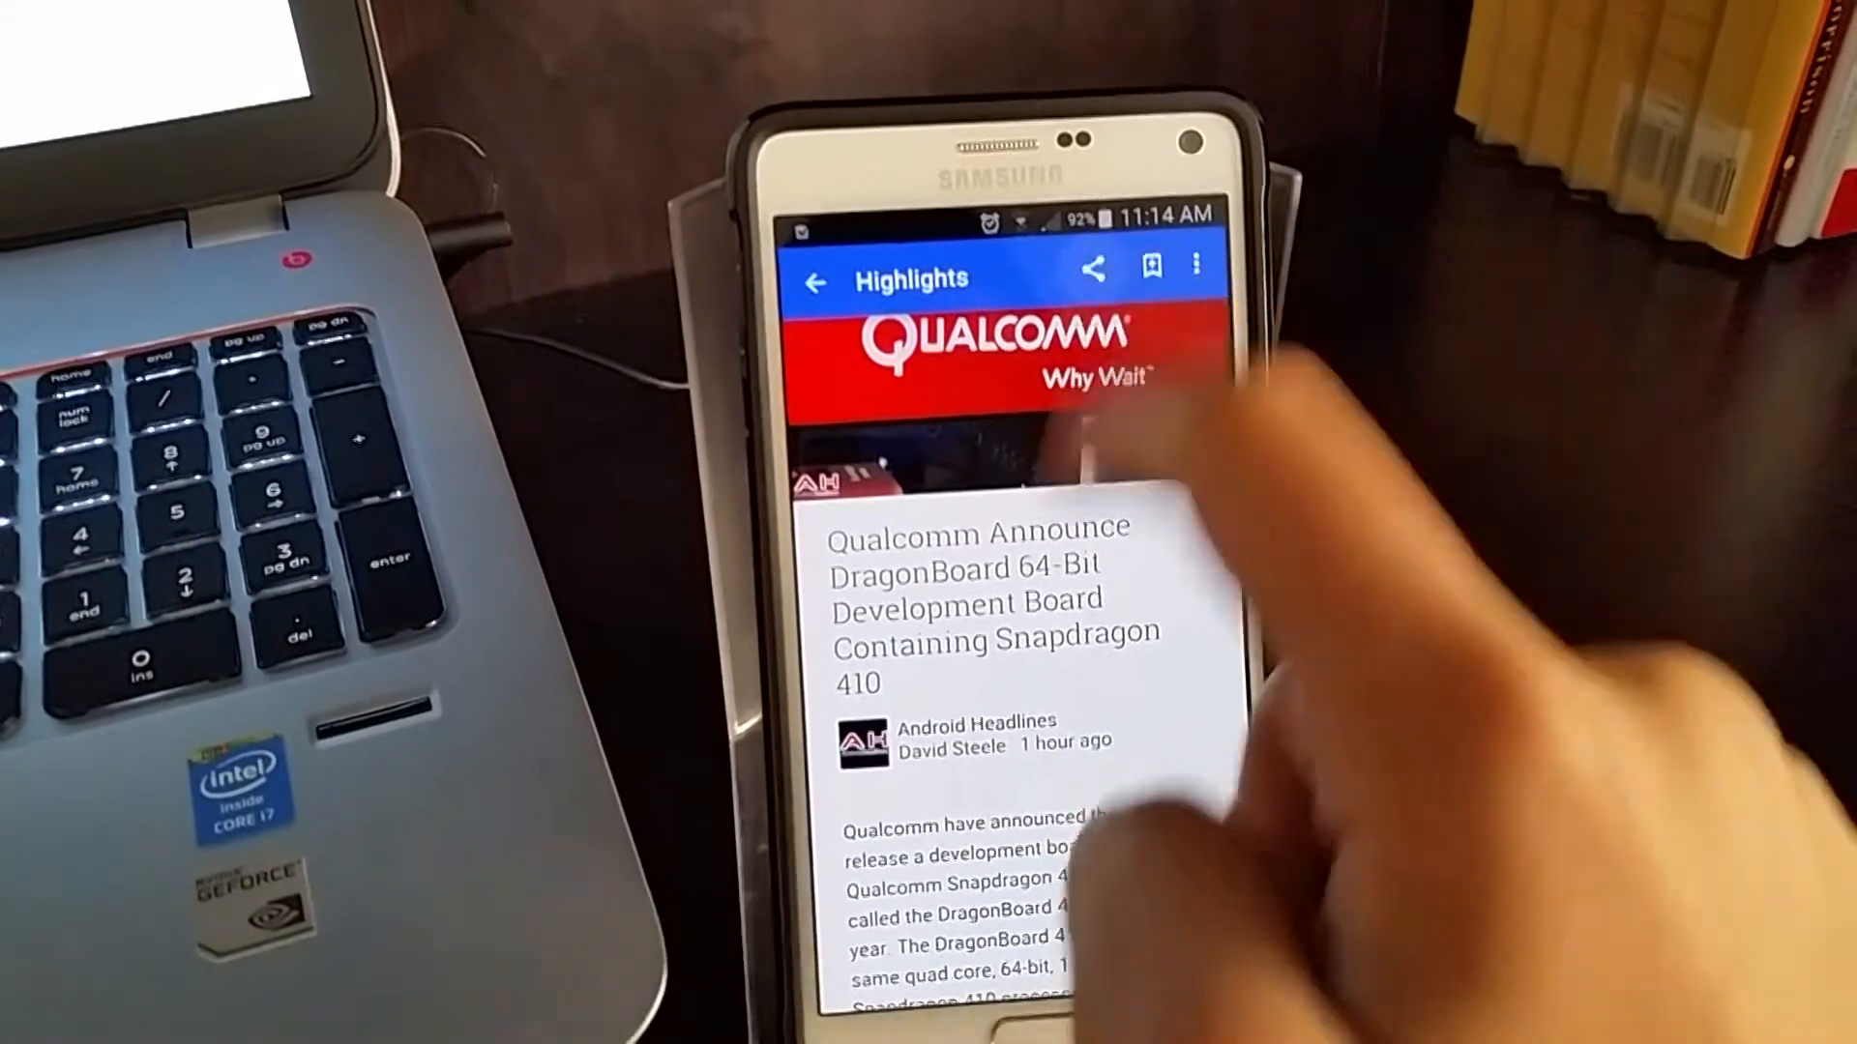
Check the Android Headlines push notification that arrived on the Nexus 7.
click(1085, 272)
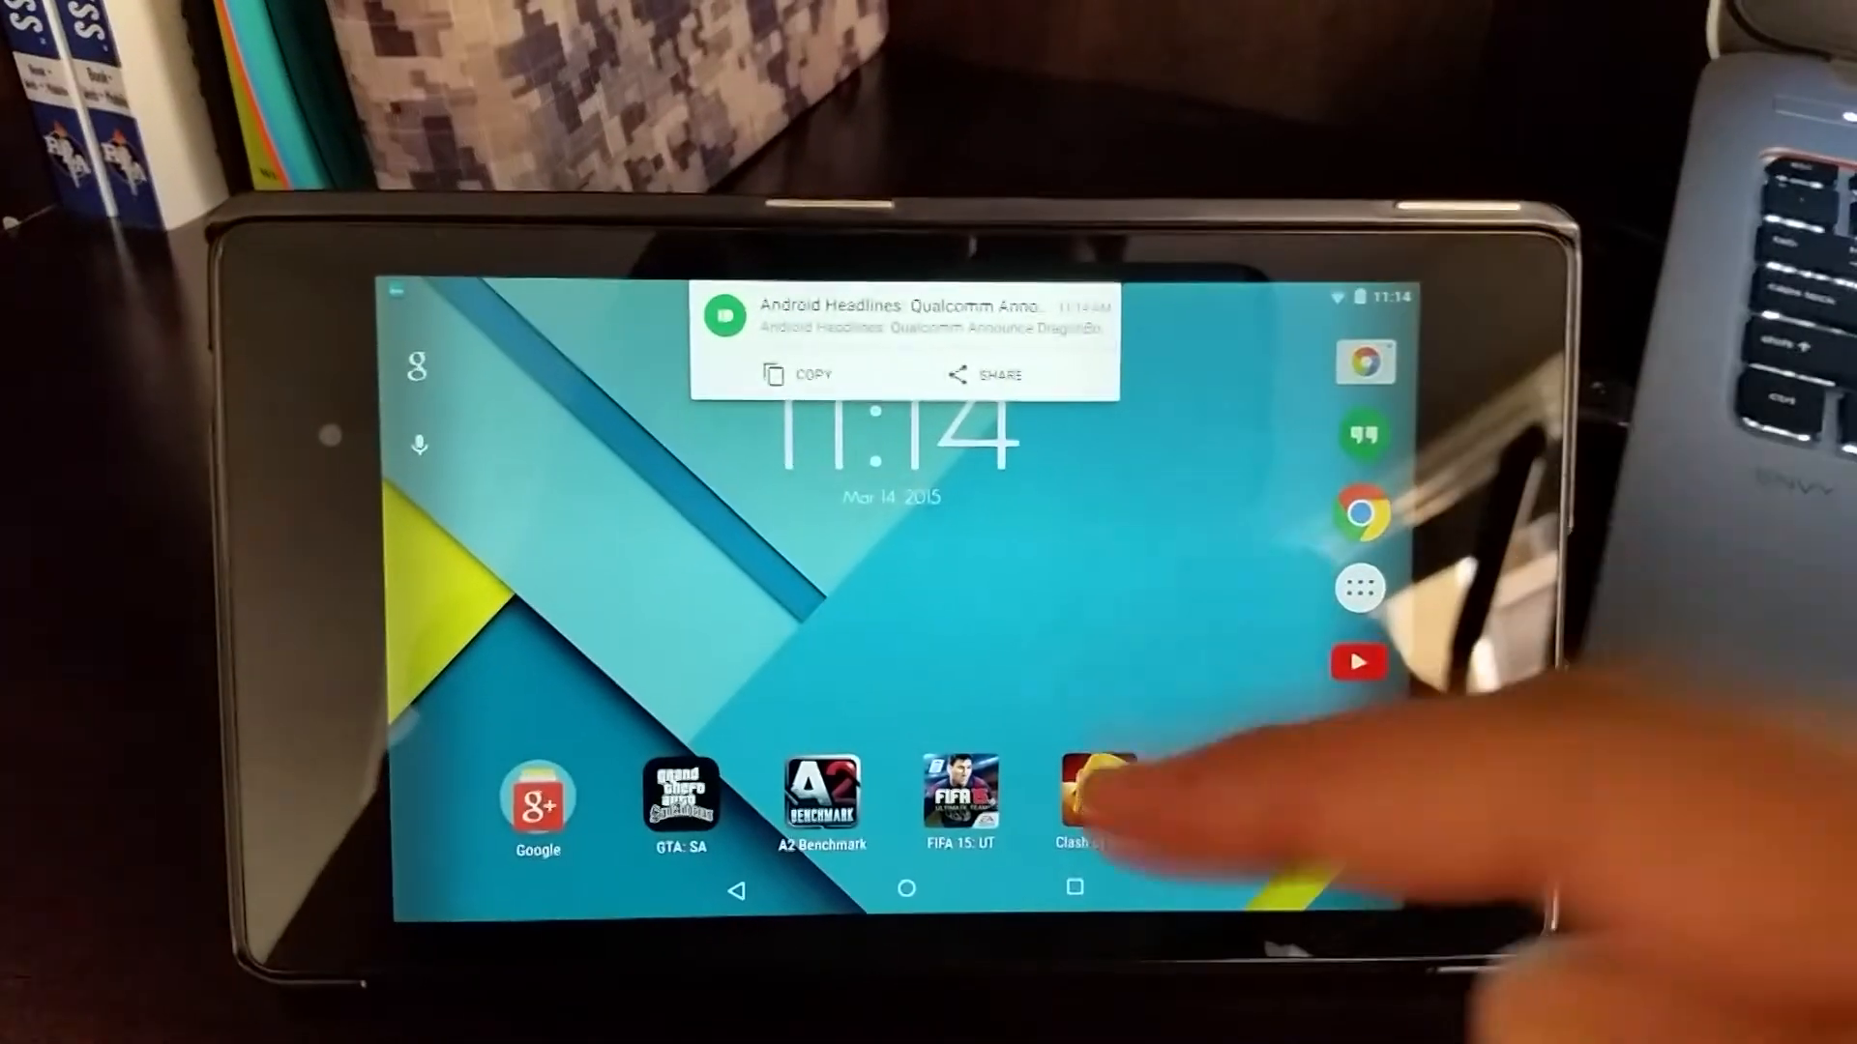
click(888, 314)
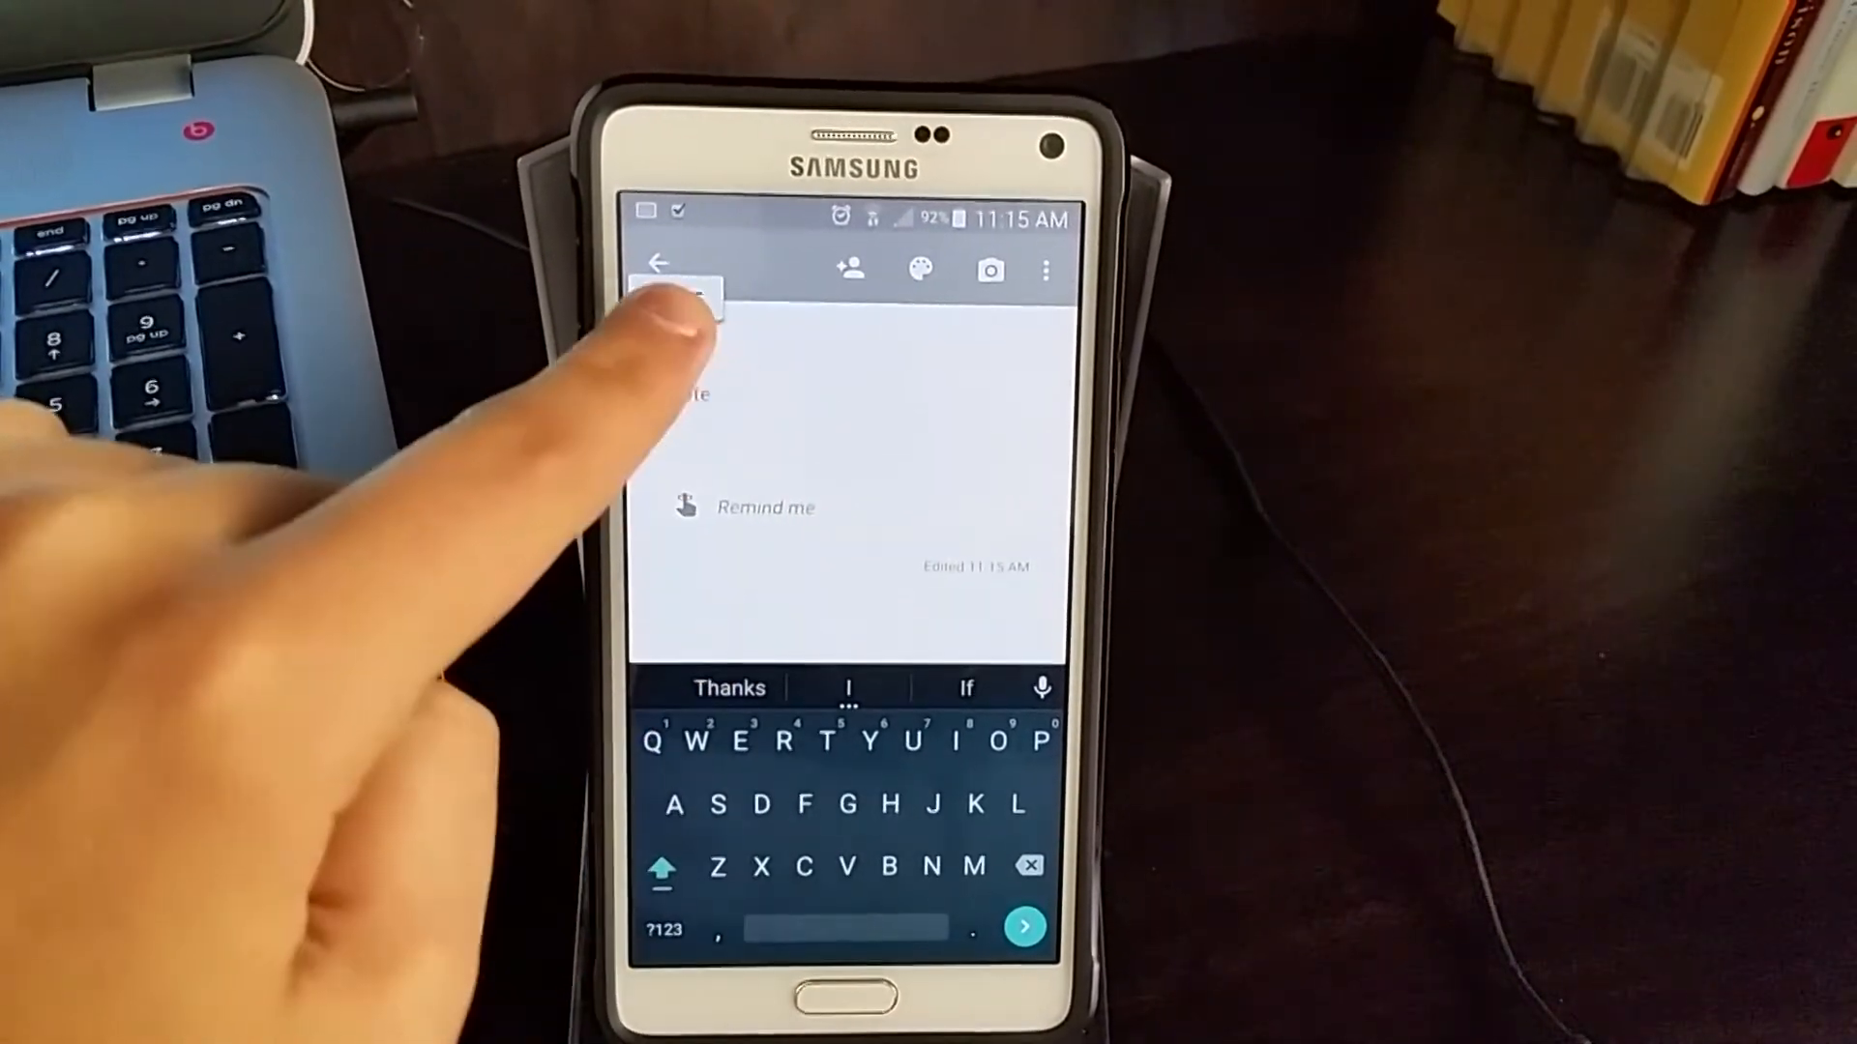
text(http://novalauncher.com/beta/)
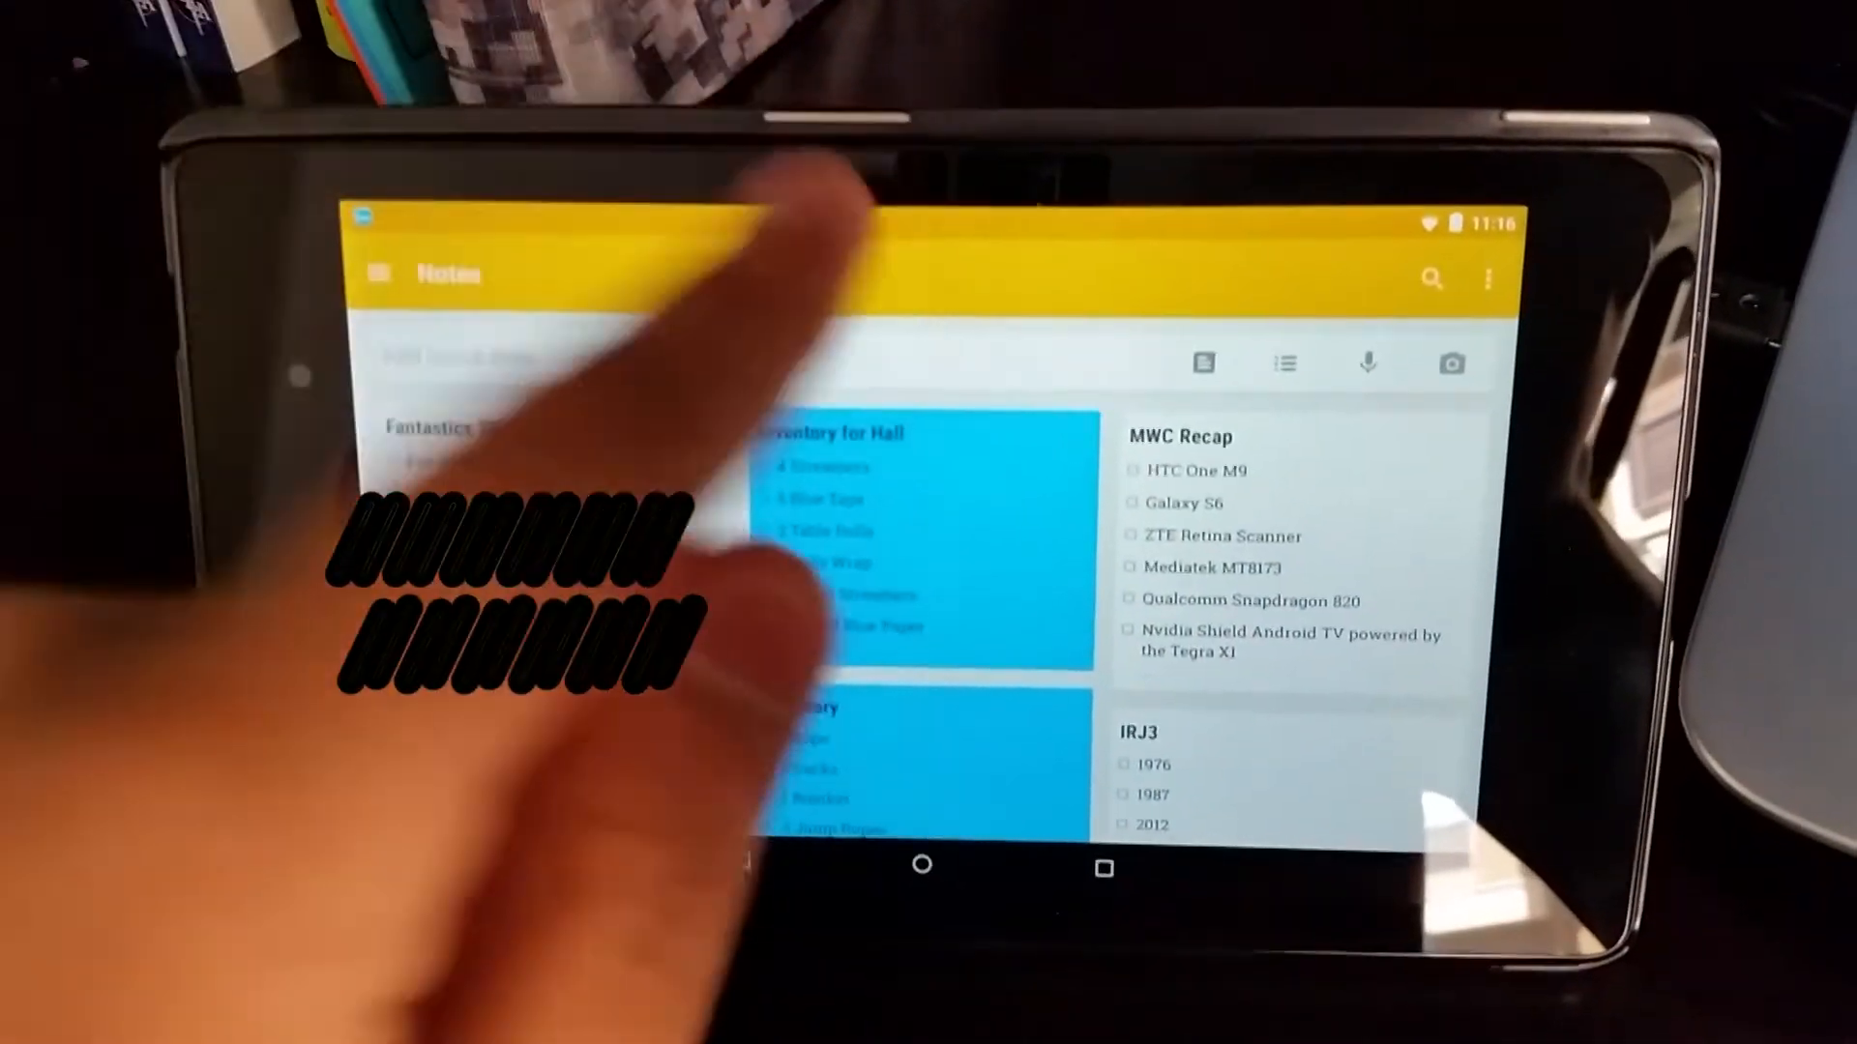
click(592, 362)
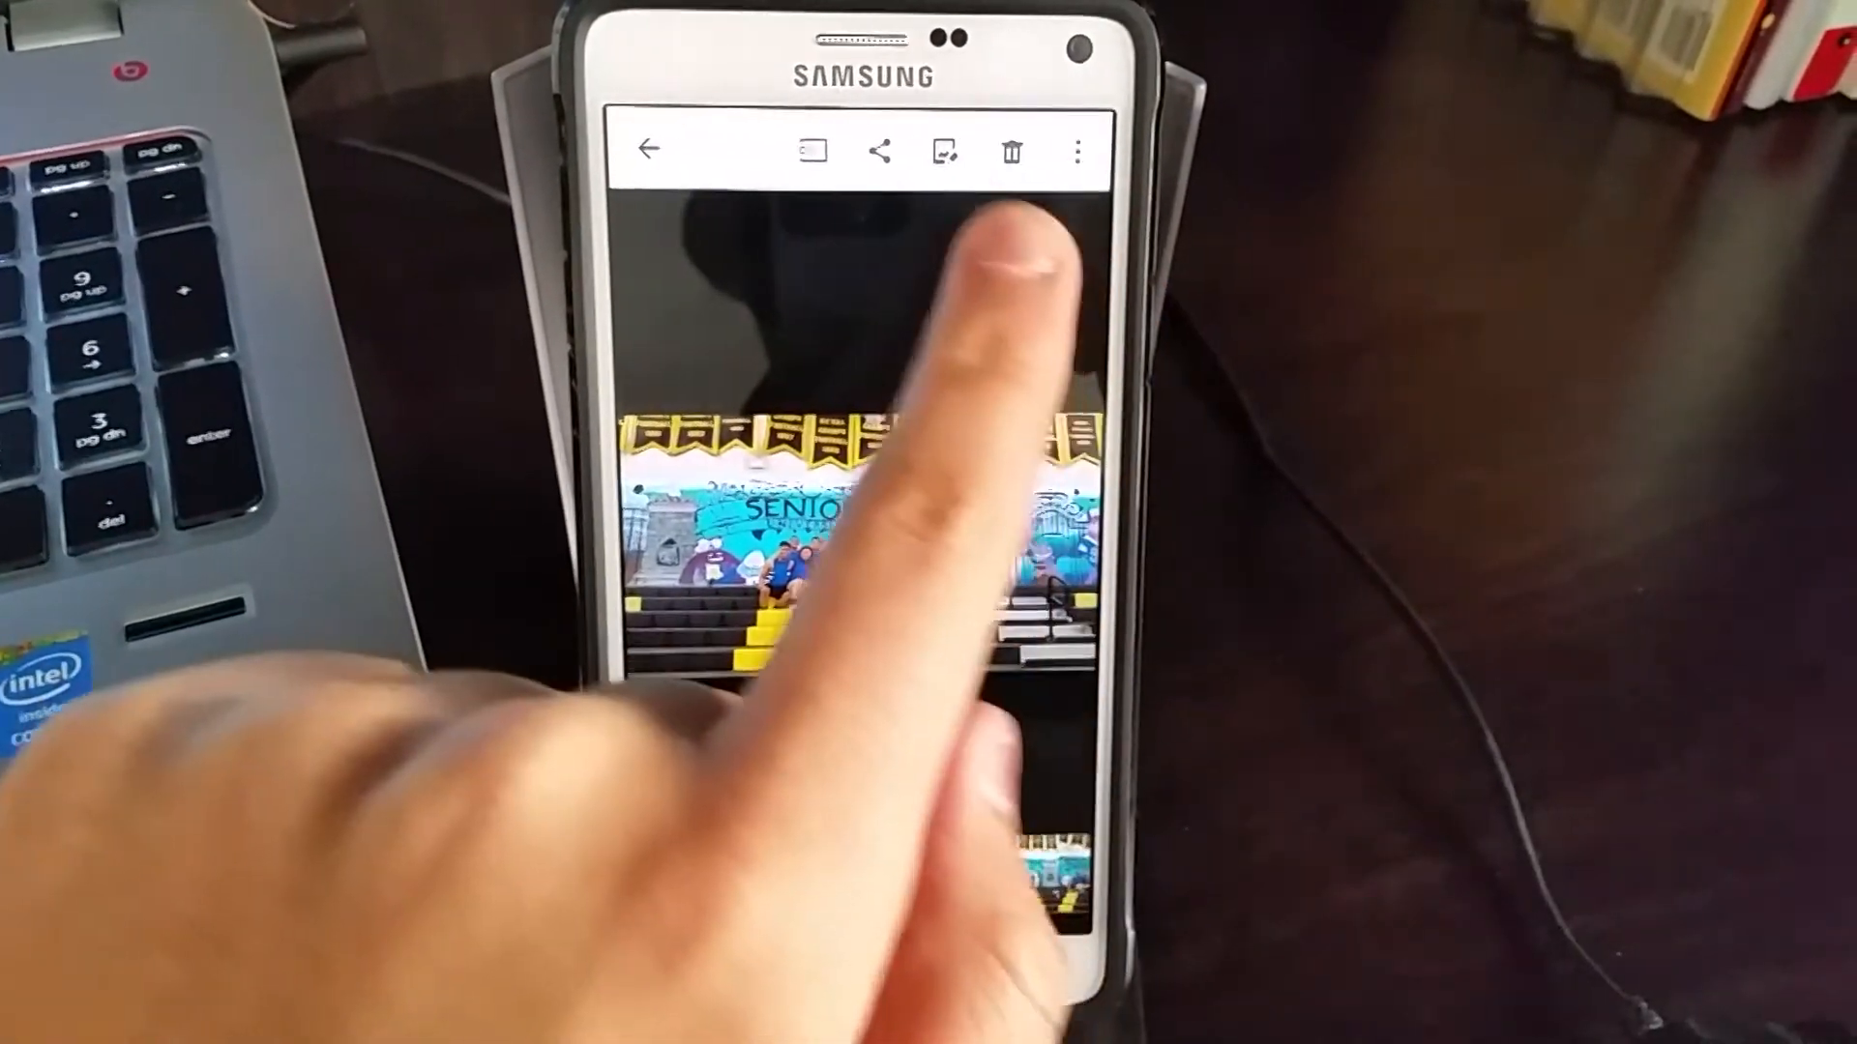
Push the seniors mural photo to Chrome and pull down to see it in the phone's feed.
click(880, 151)
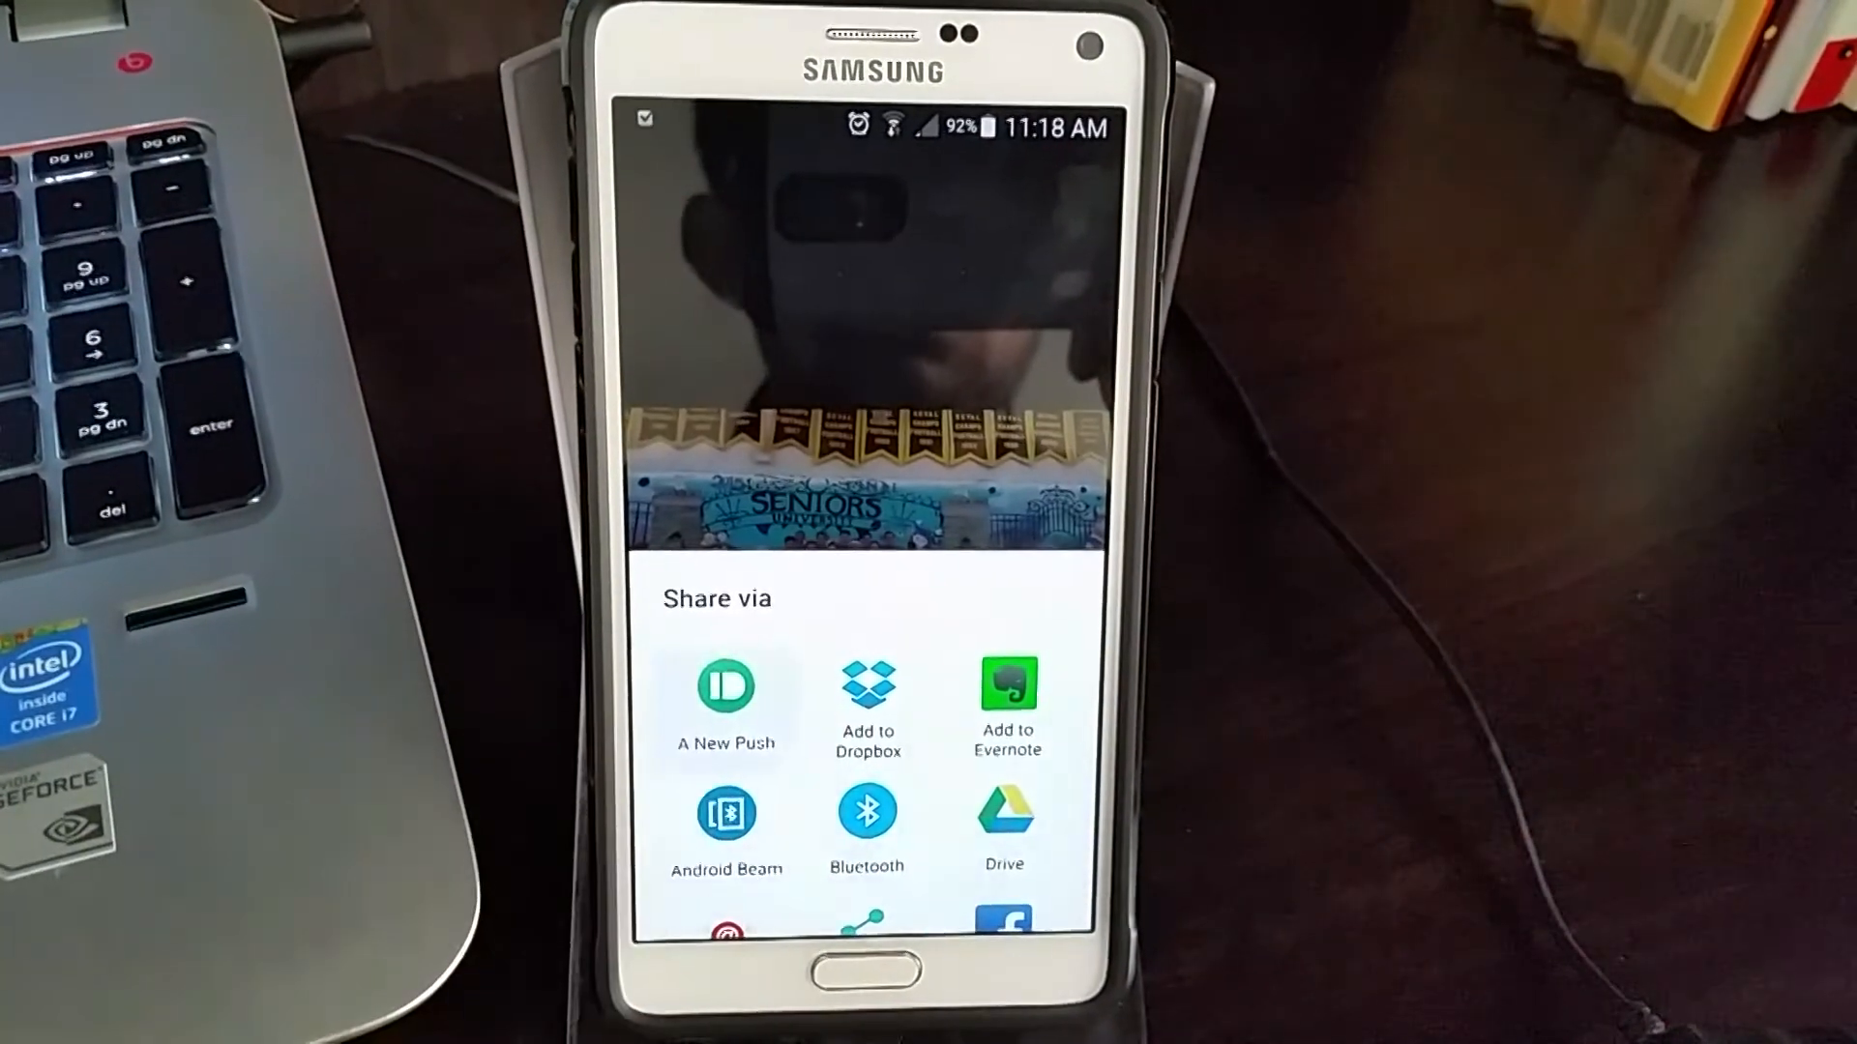
click(725, 698)
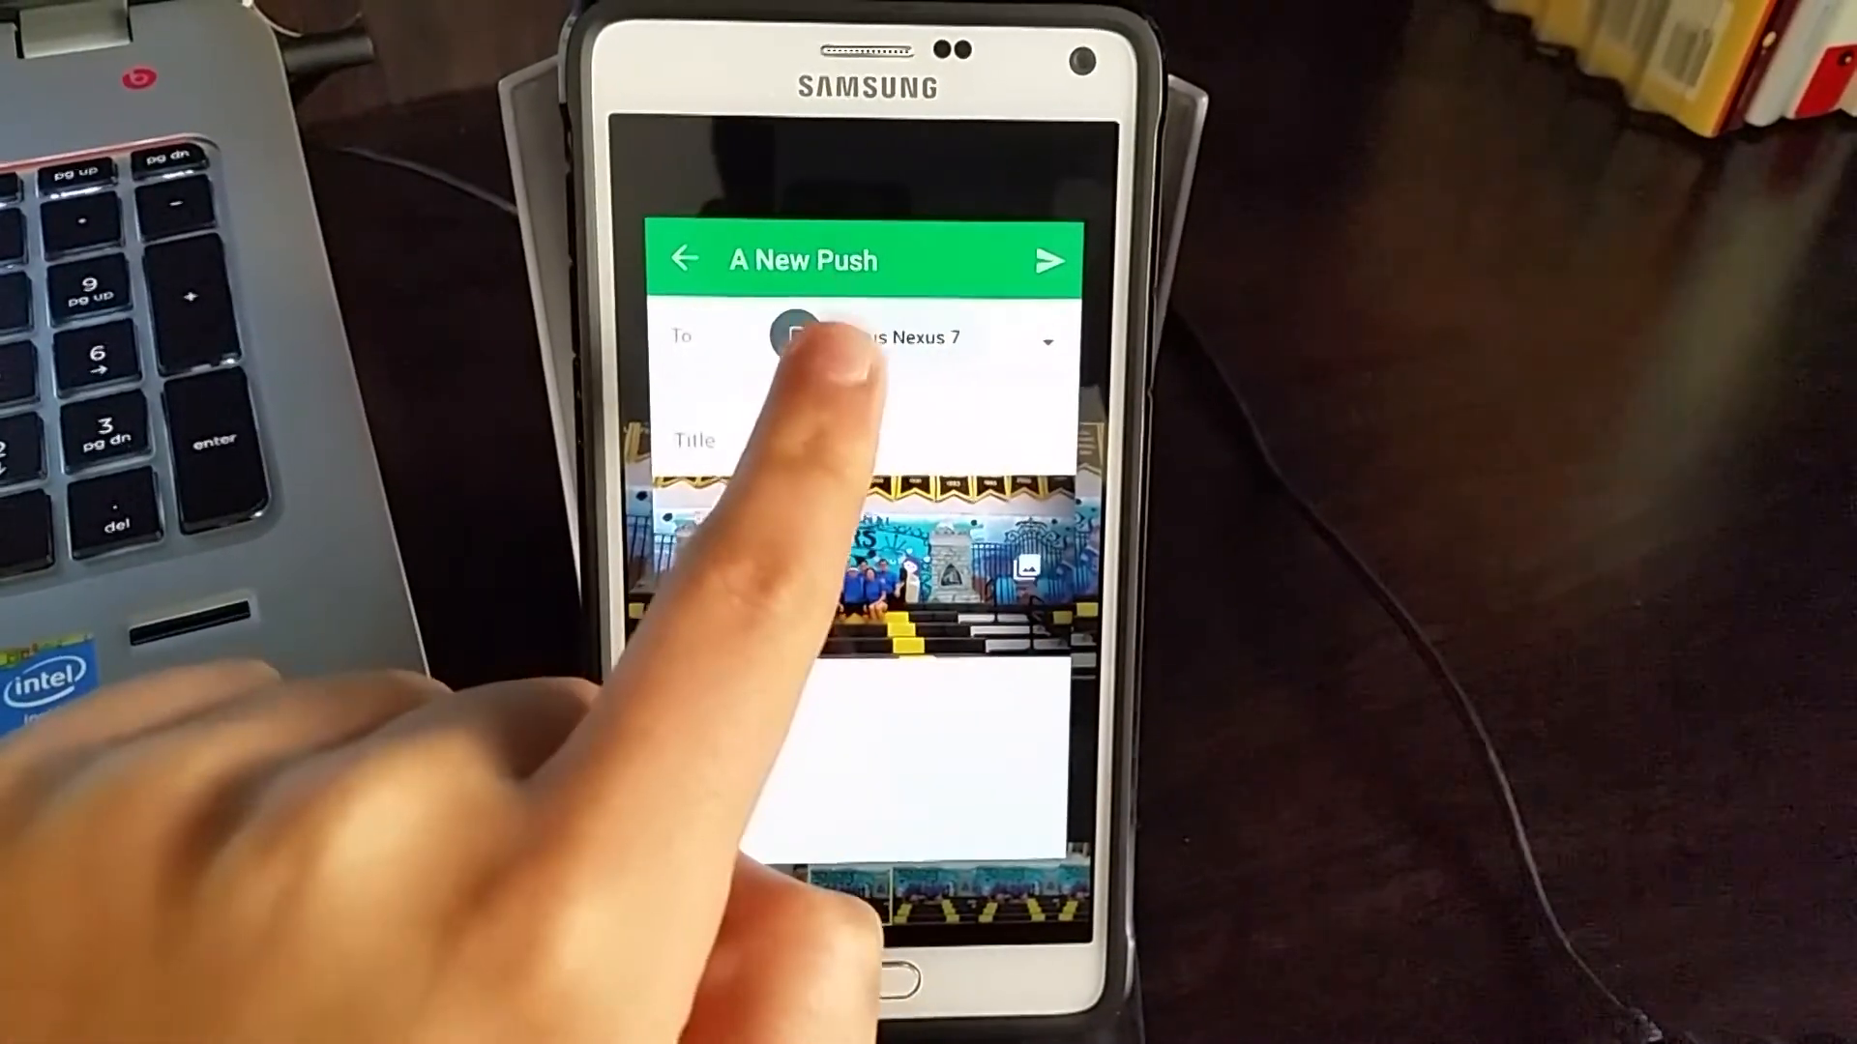
click(900, 337)
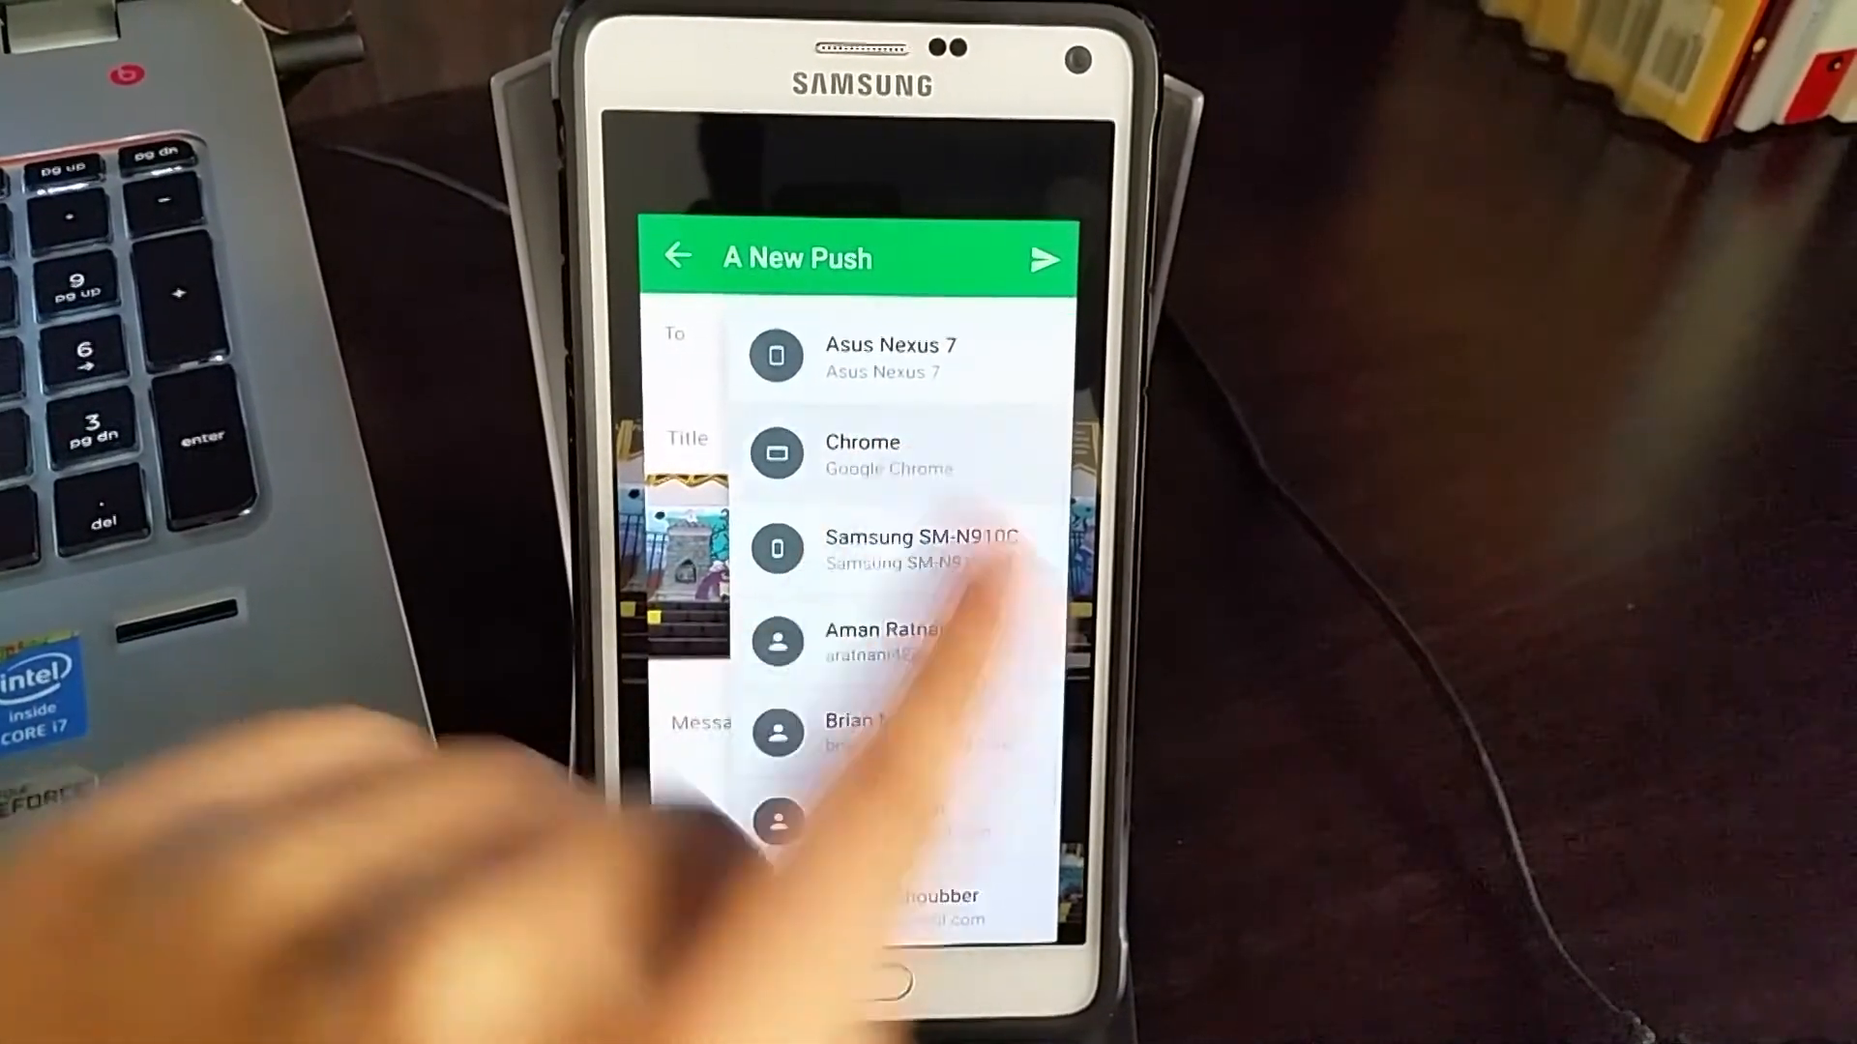
click(862, 452)
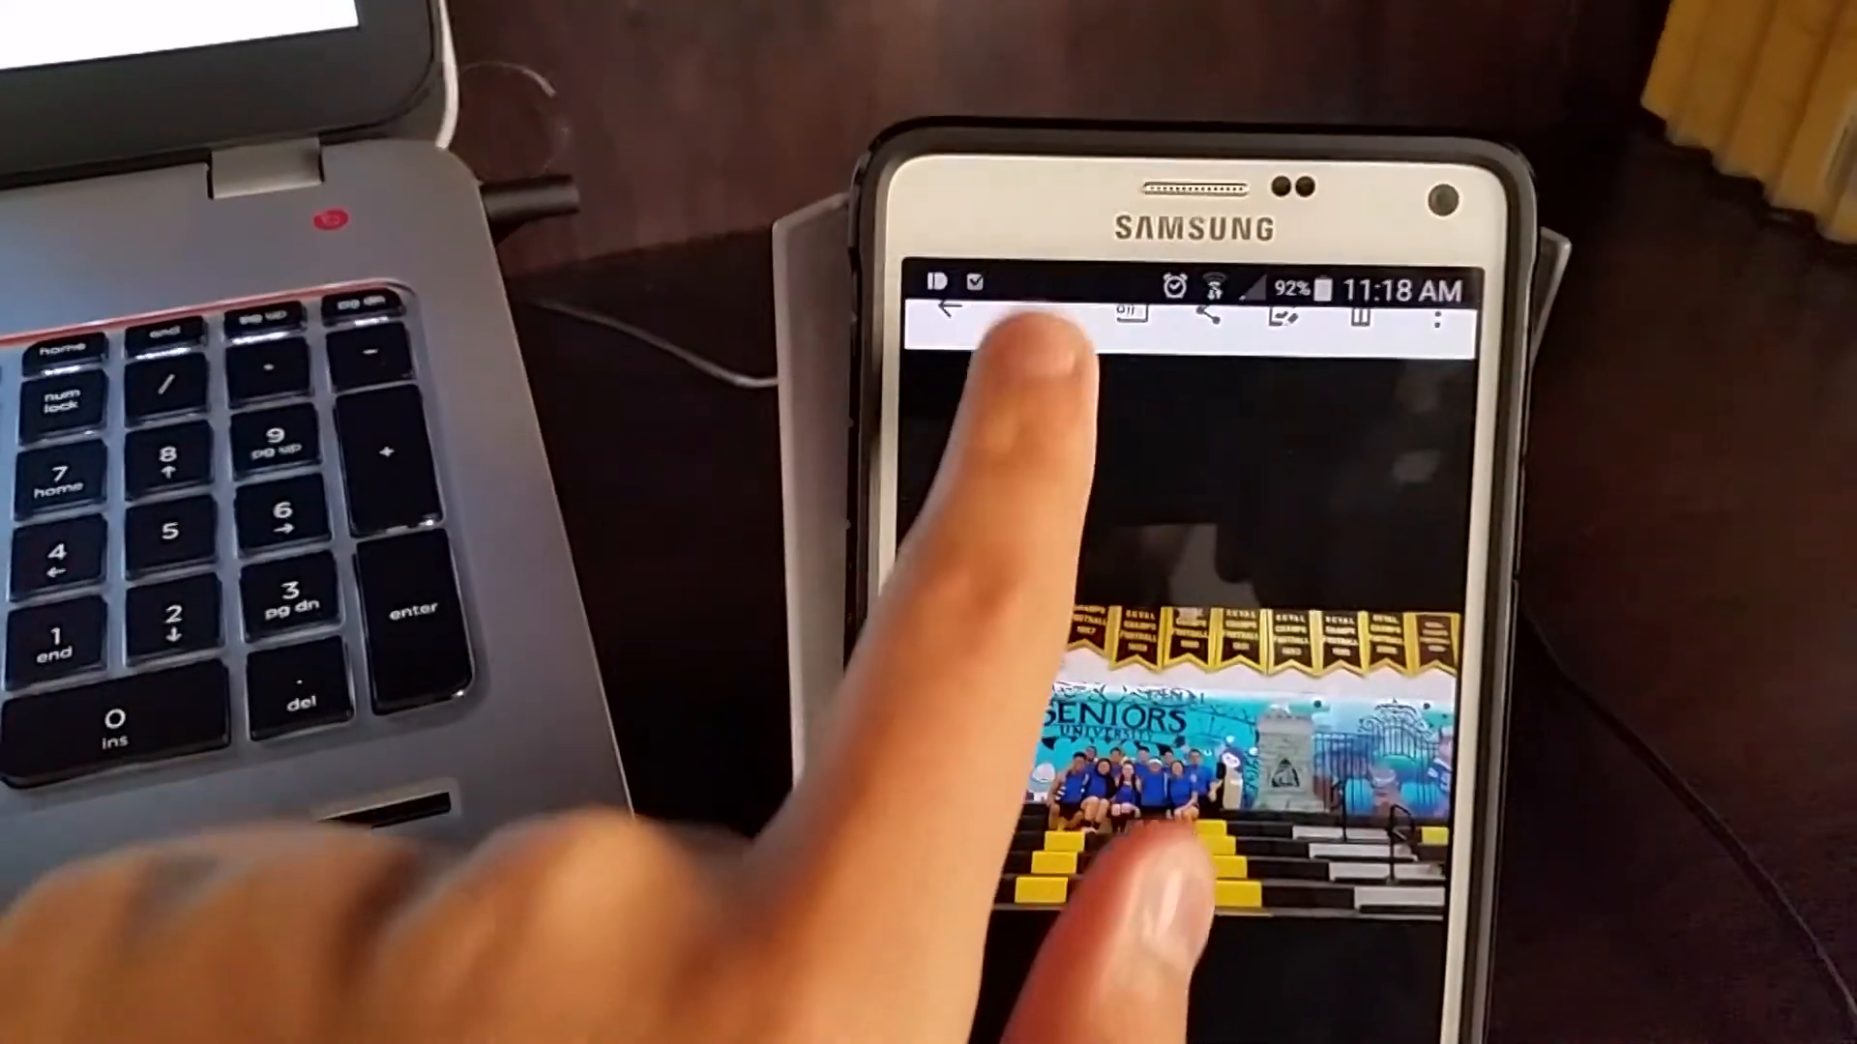
drag(1184, 284, 1184, 534)
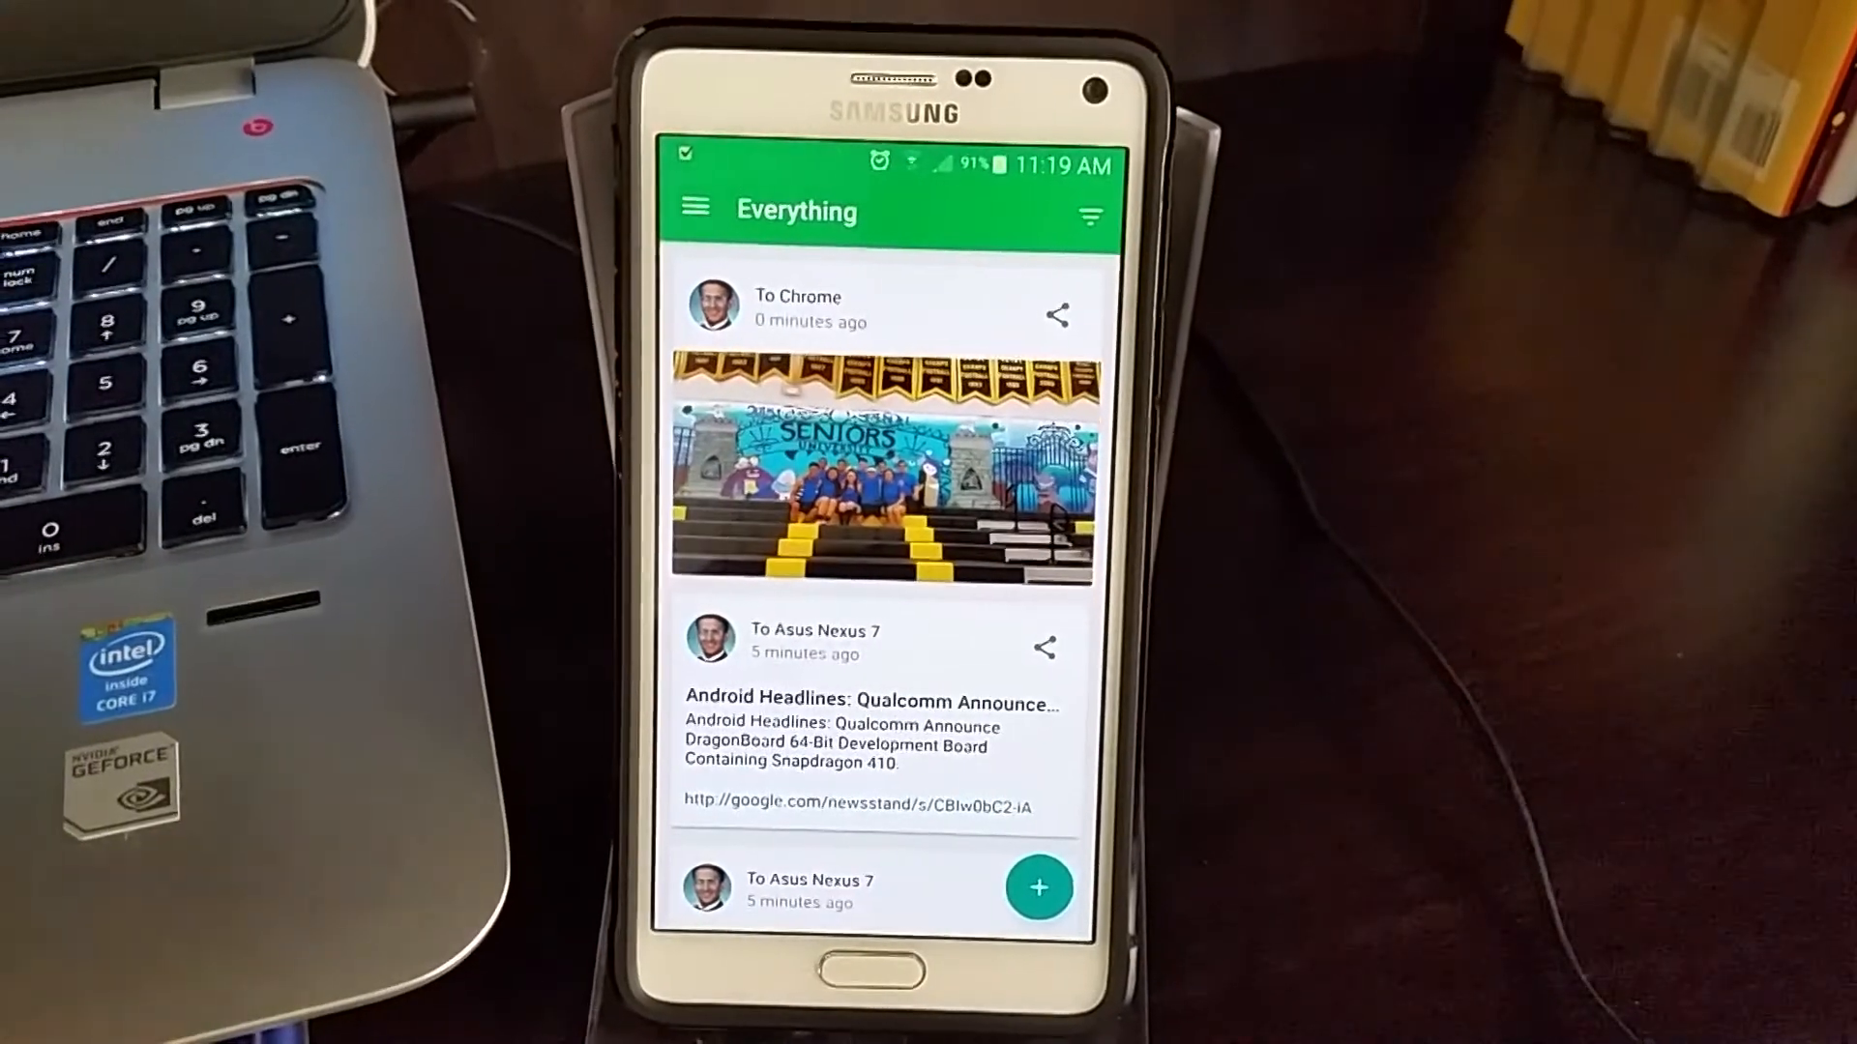
Select a second past push in the Everything history so the bar reads 2 selected.
scroll(down, 3)
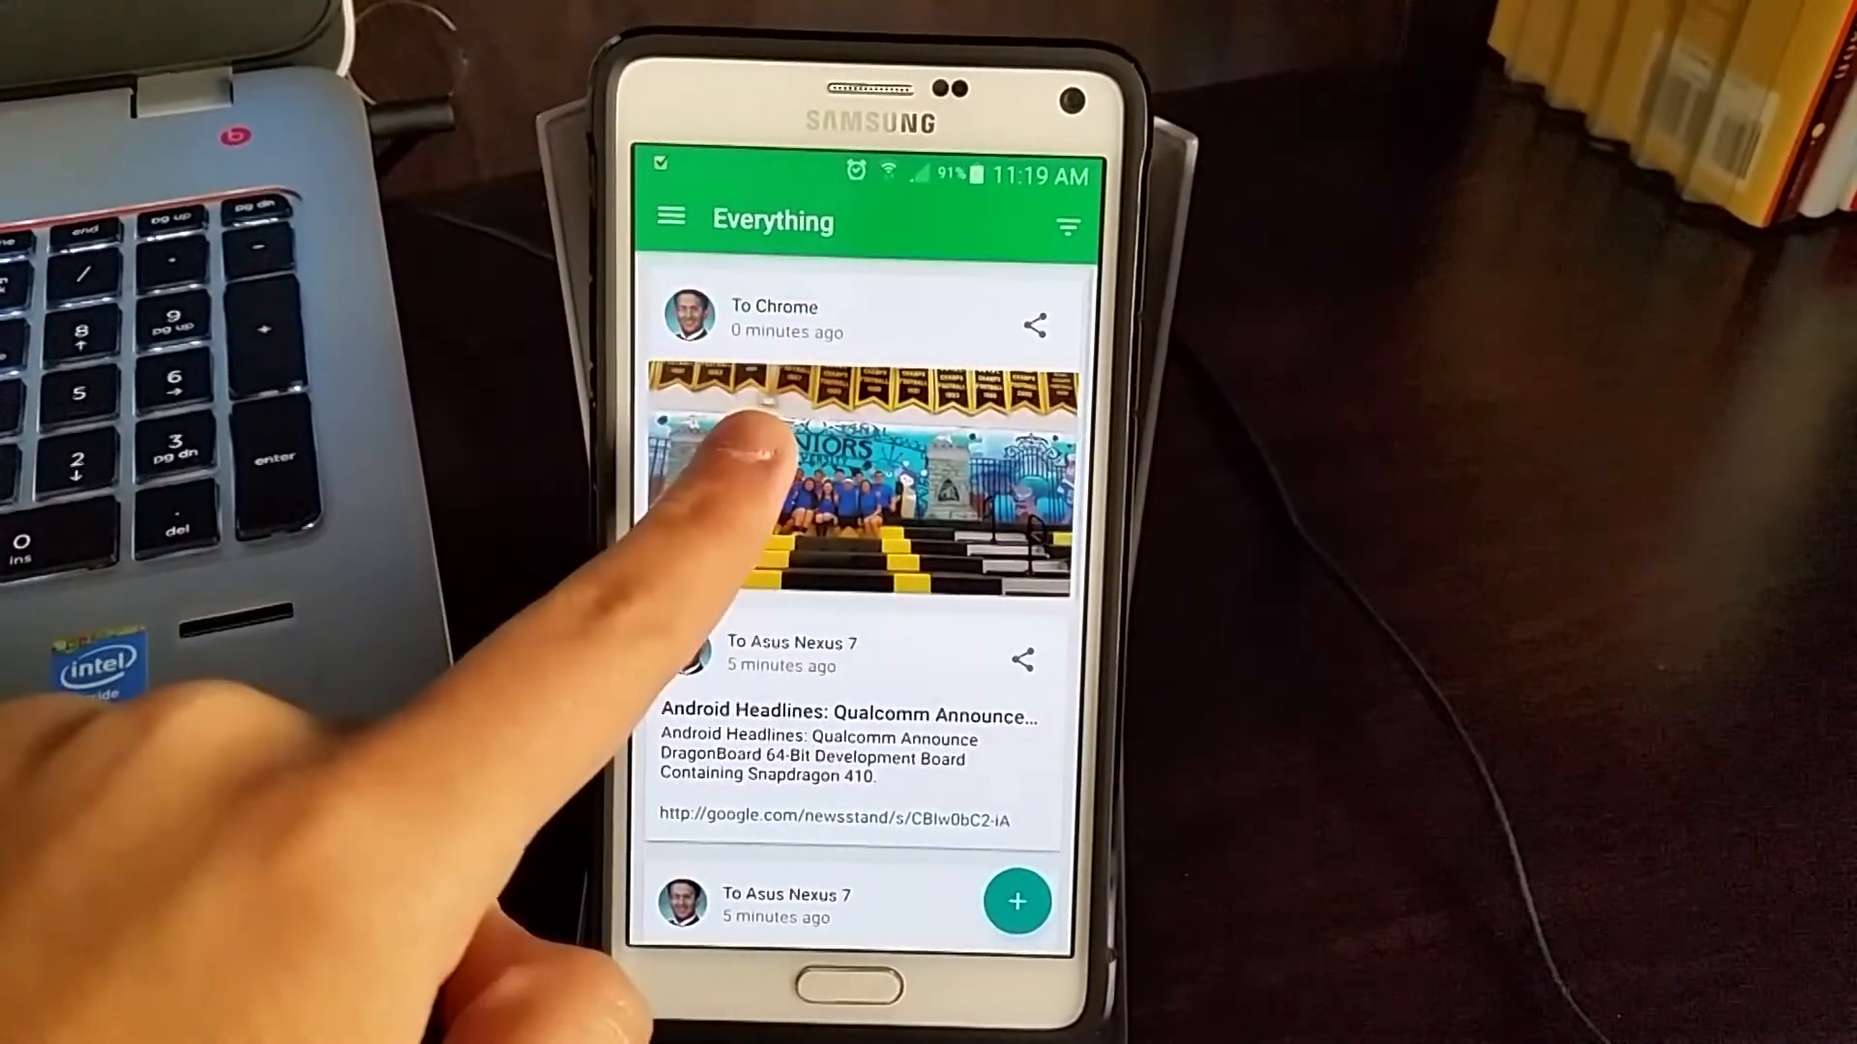
click(859, 485)
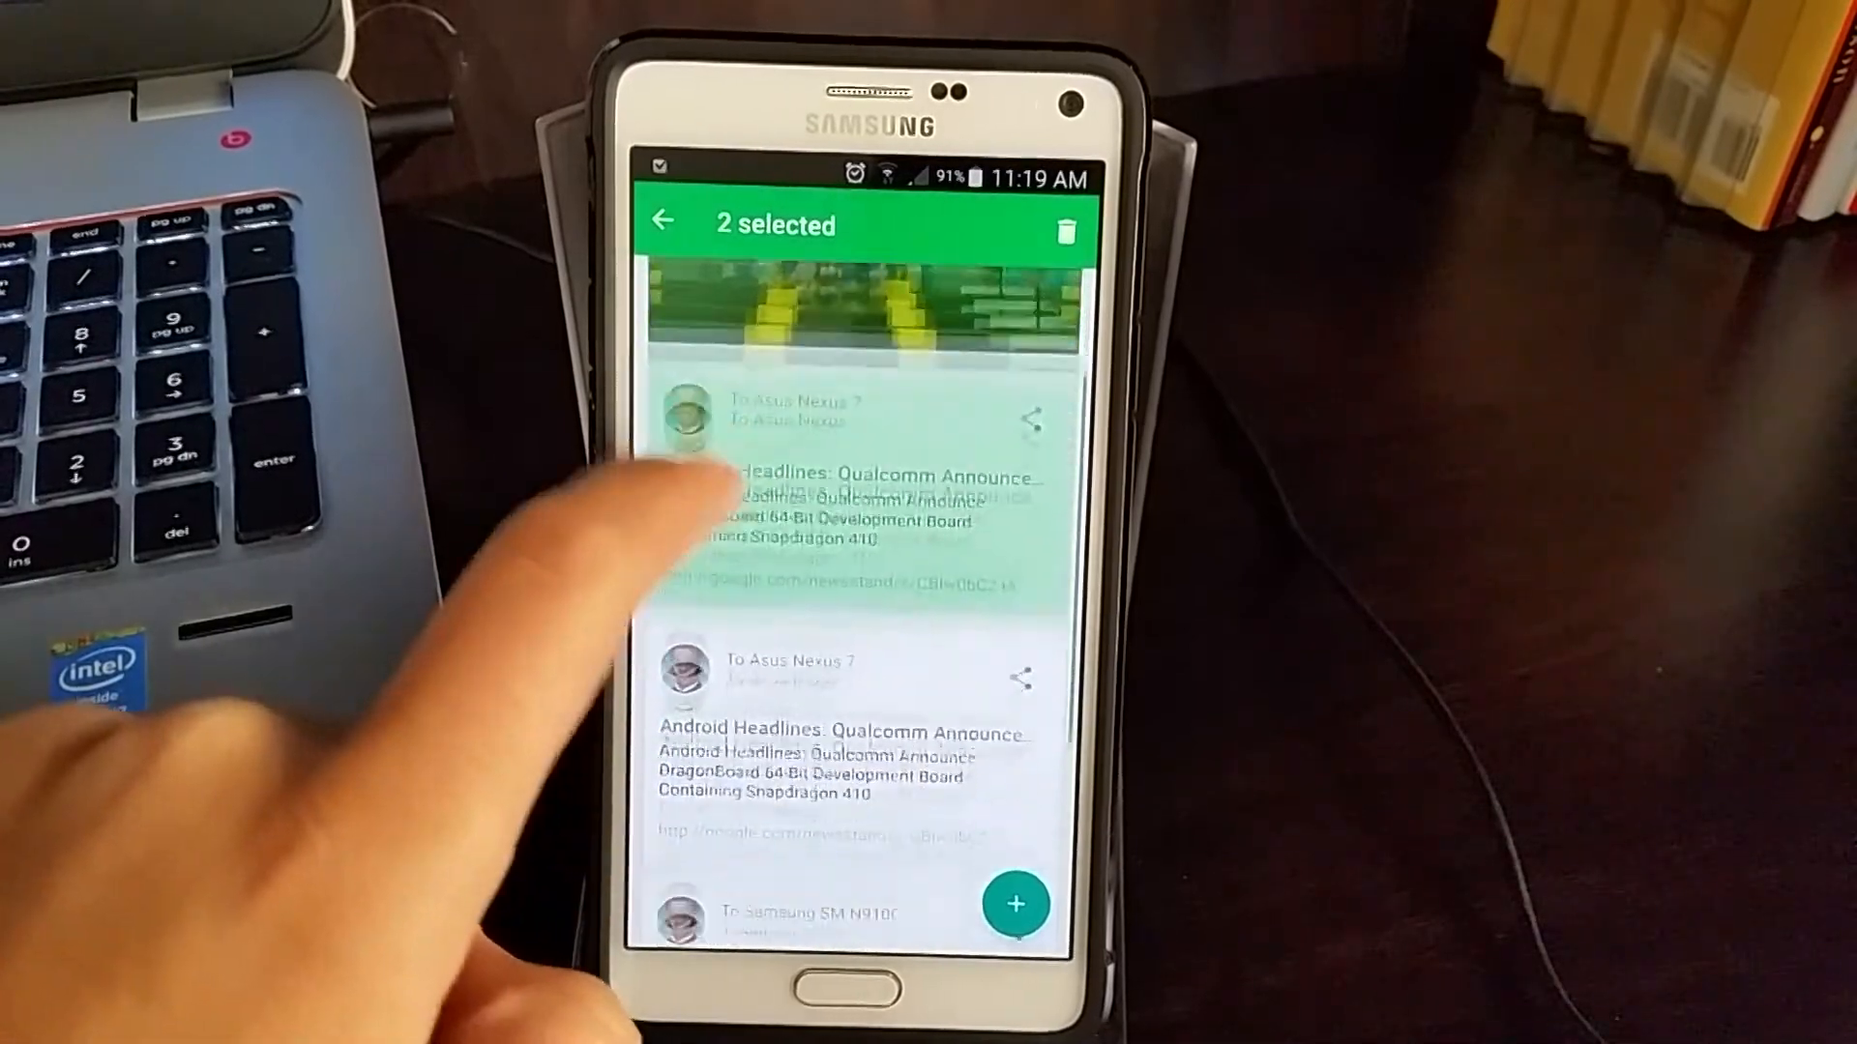